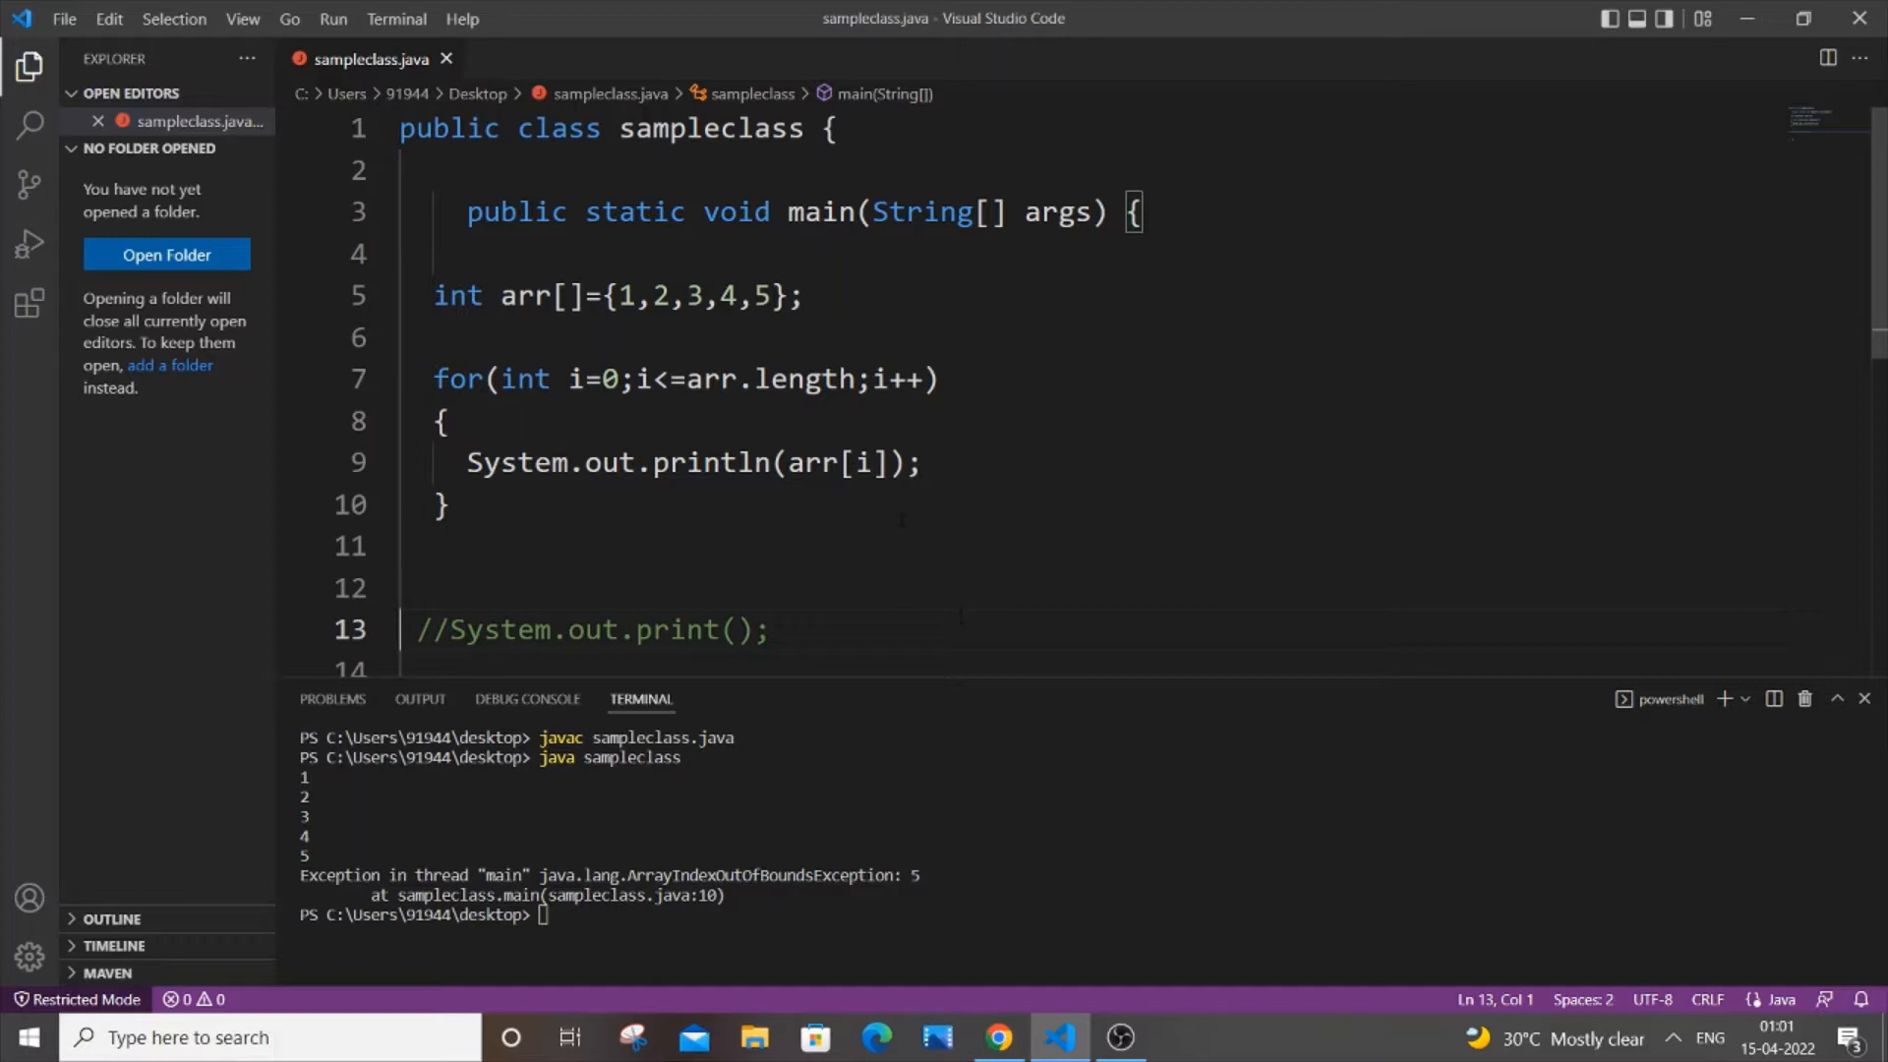
Step: Insert a blank line after the array declaration on line 5
{"action": "left_click", "coordinate": [809, 295]}
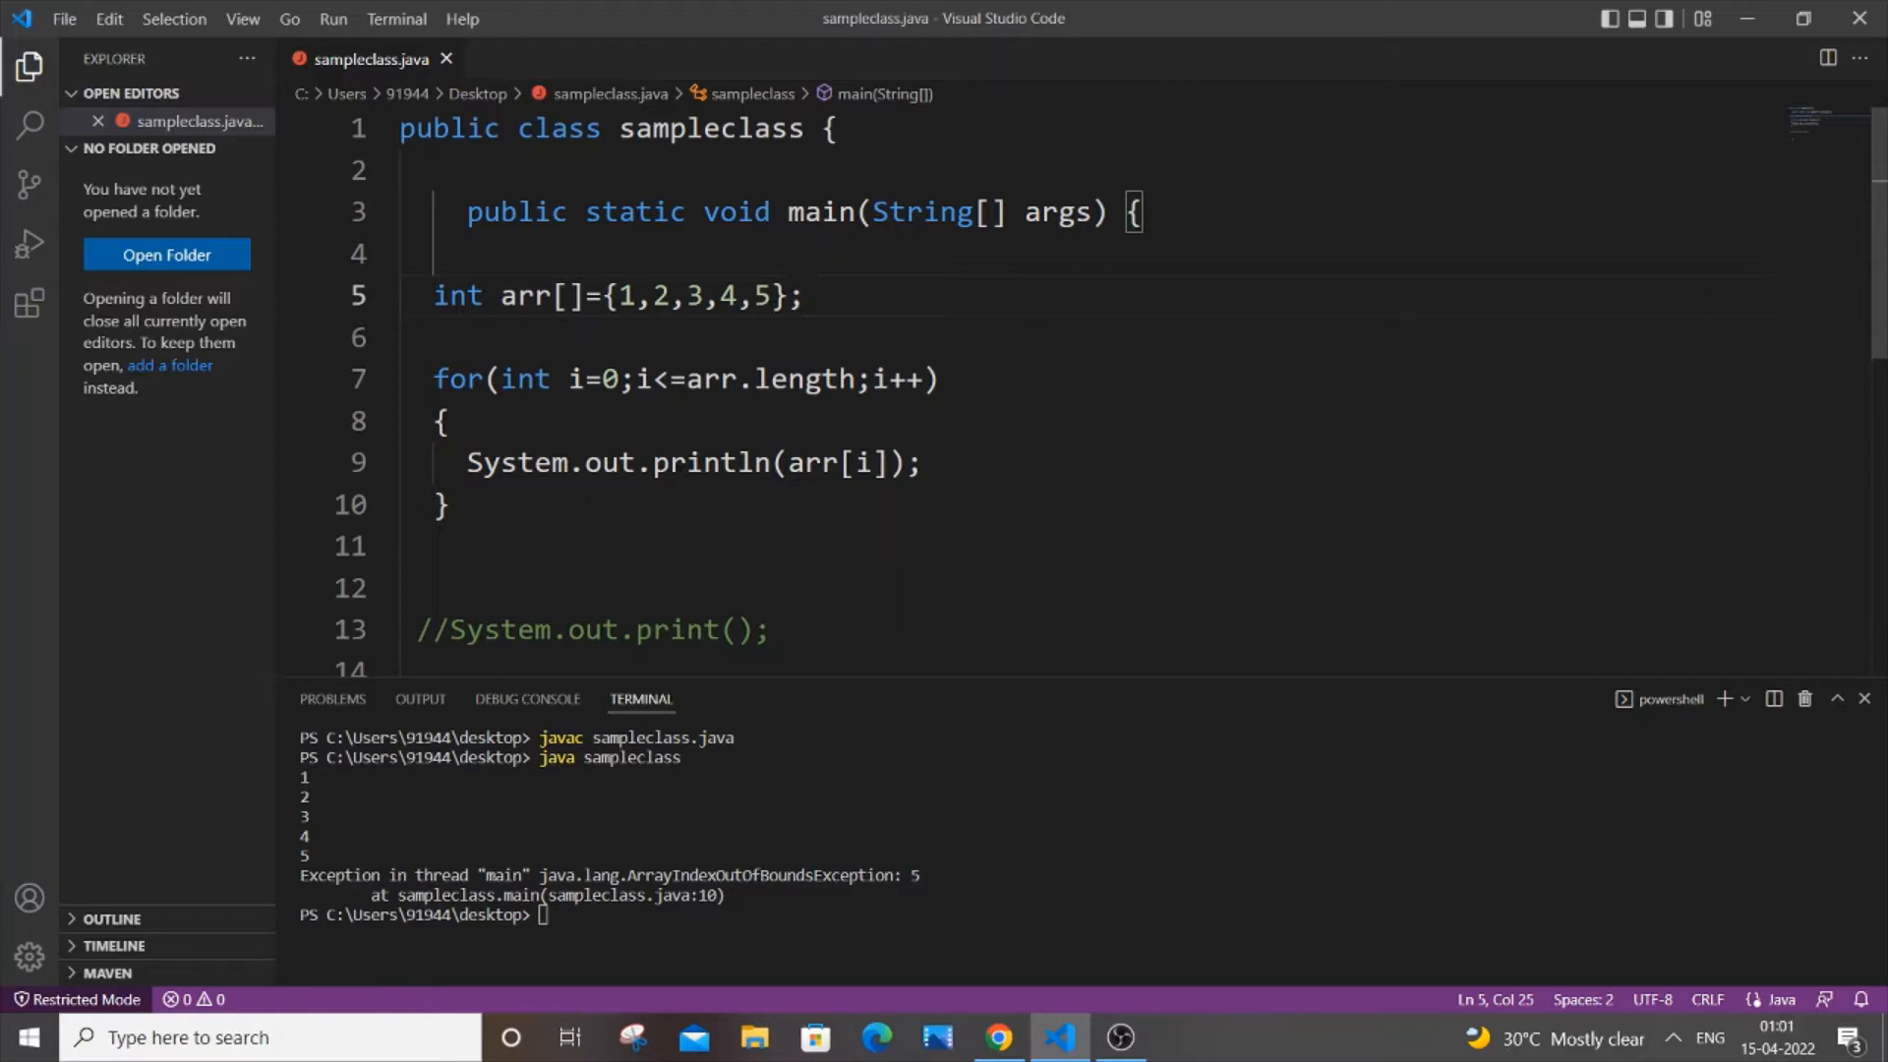
{"action": "left_click", "coordinate": [806, 295]}
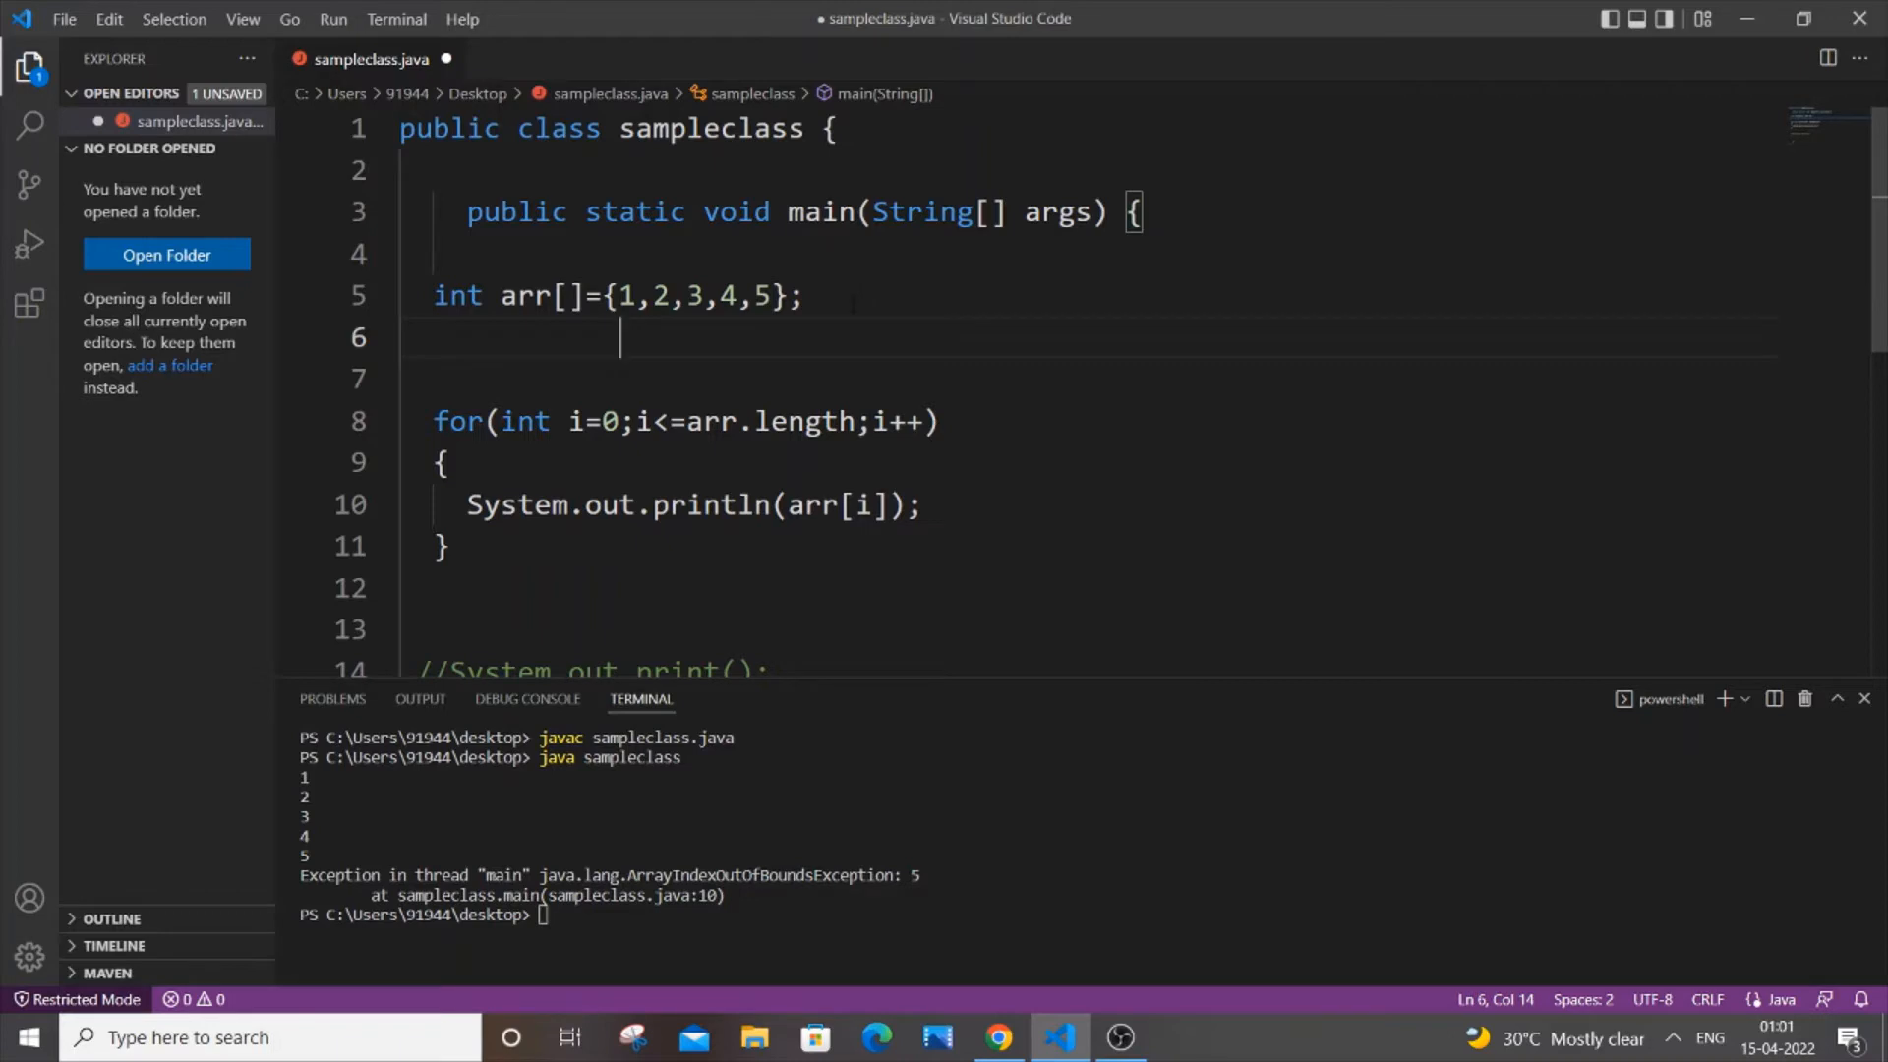
Step: Label the array elements with indexes 0 1 2 3 4 below the declaration
{"action": "type", "text": "0"}
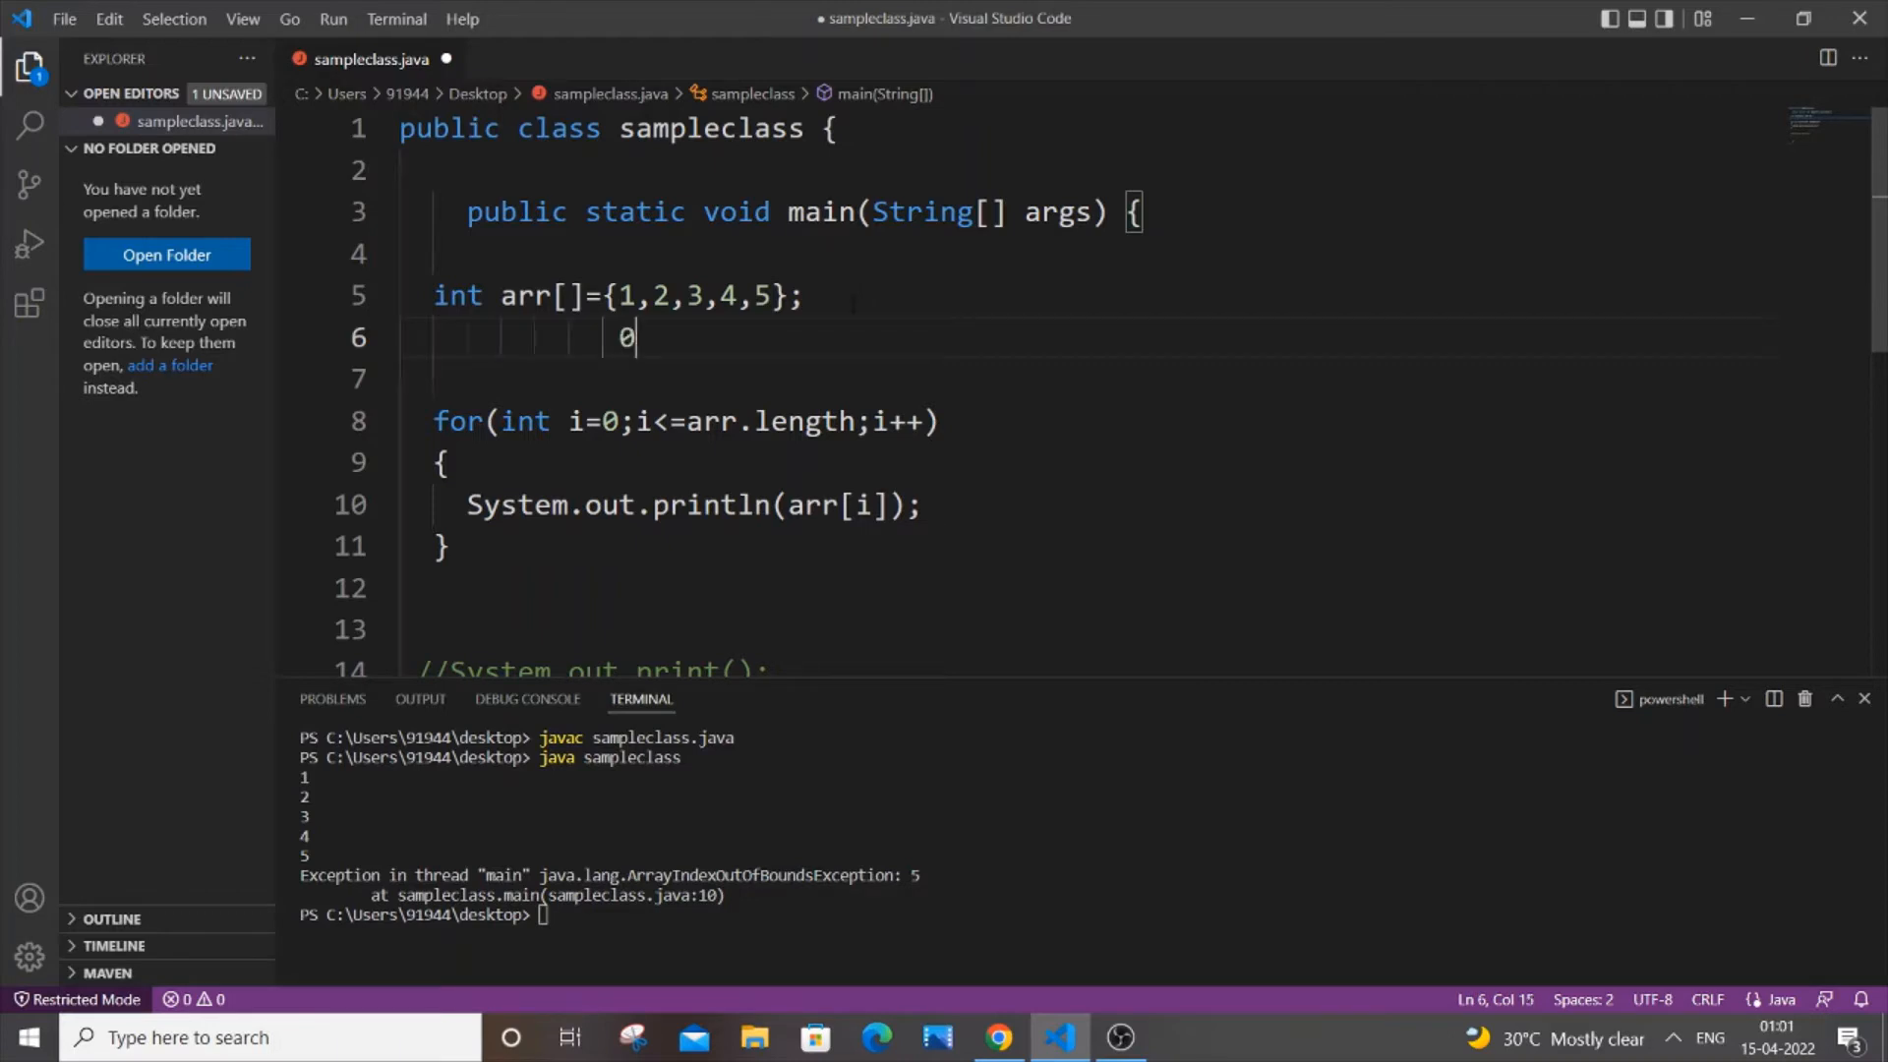
{"action": "type", "text": "1"}
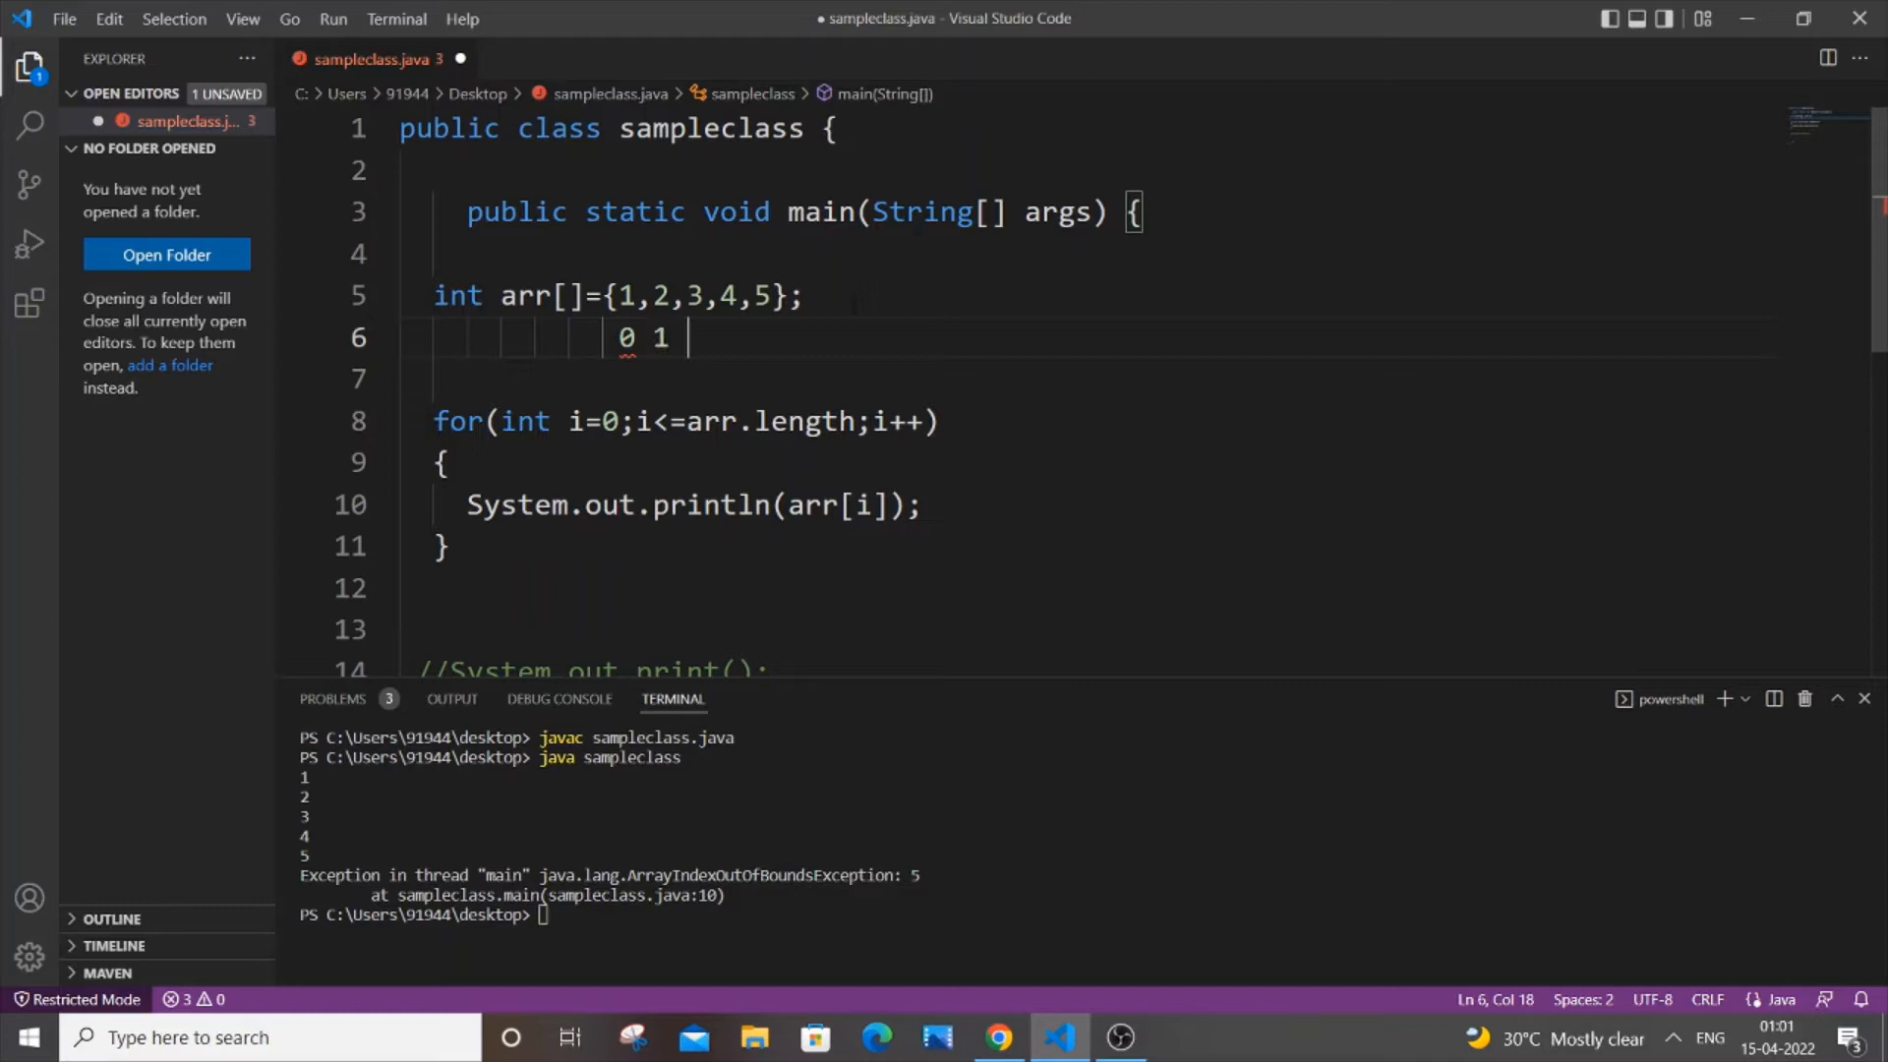
{"action": "type", "text": "2 3 4"}
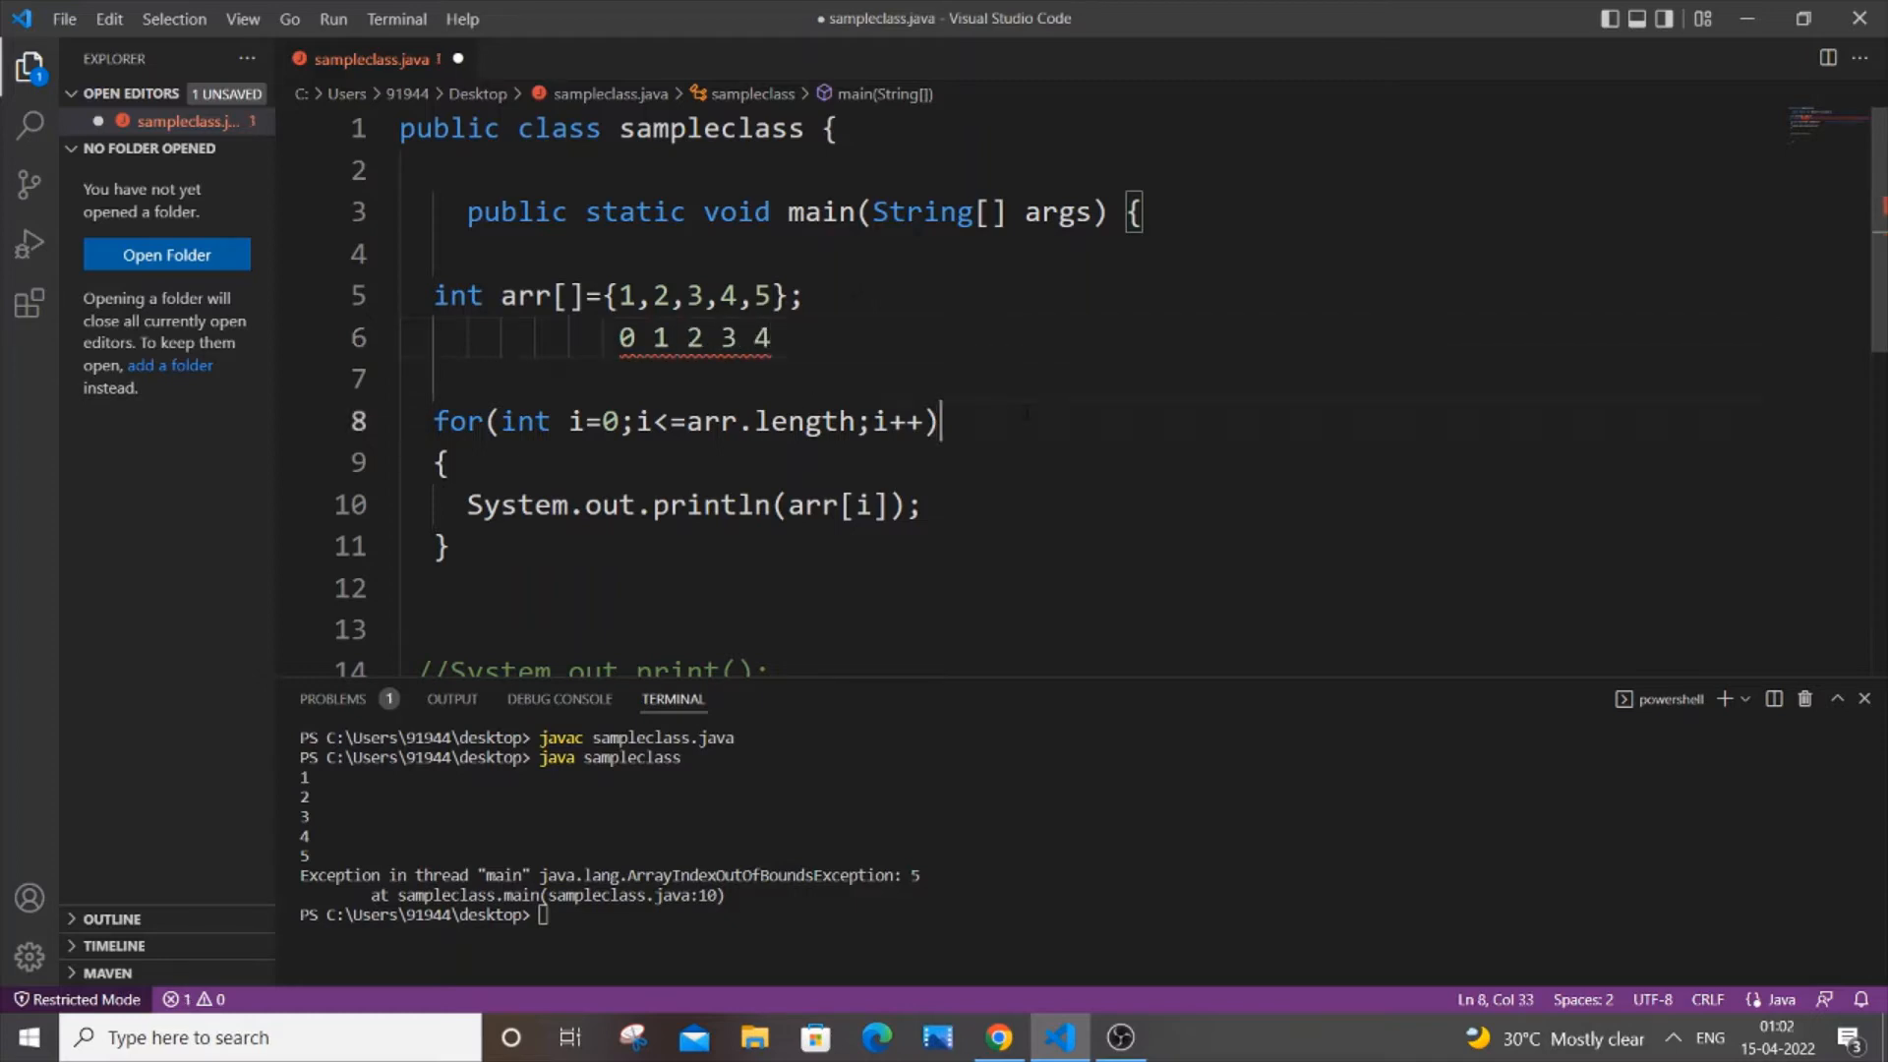
Step: Add the comment //arr.length=5 i(4)<=5 beside the for loop
{"action": "type", "text": "//arr"}
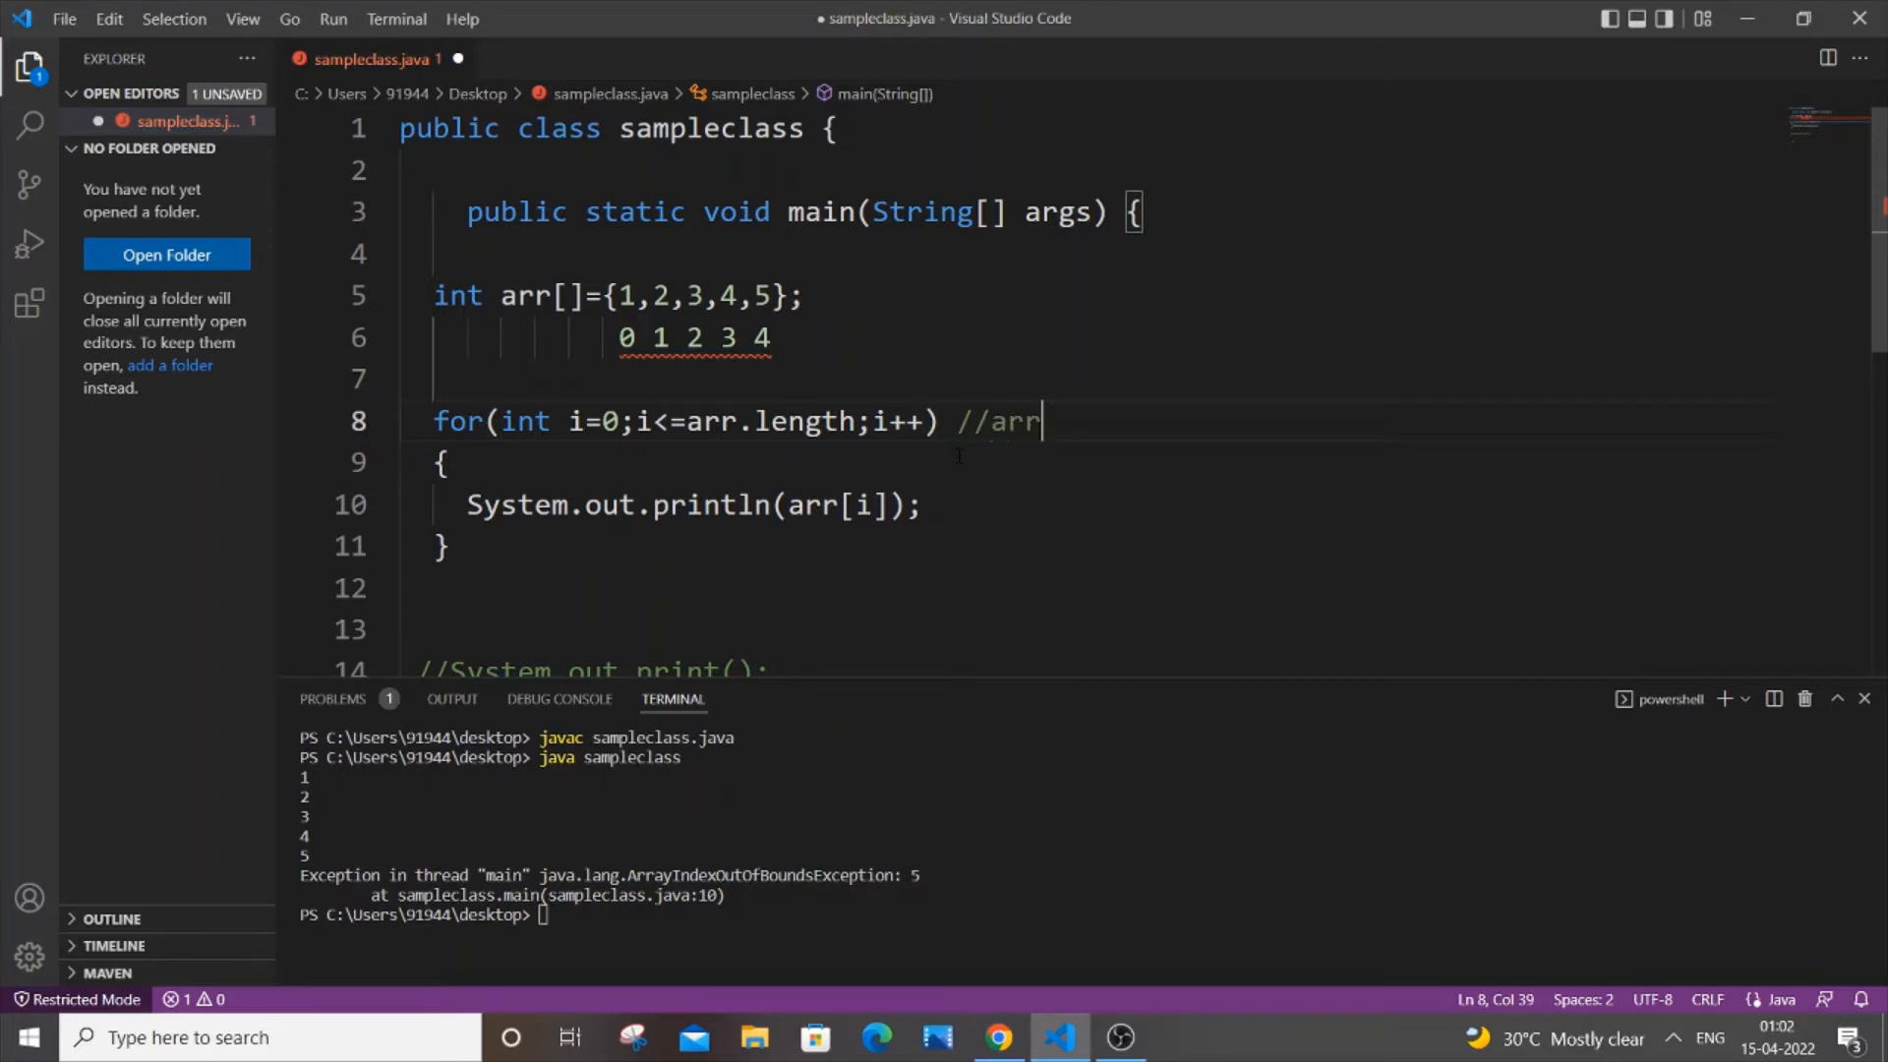
{"action": "type", "text": ".length="}
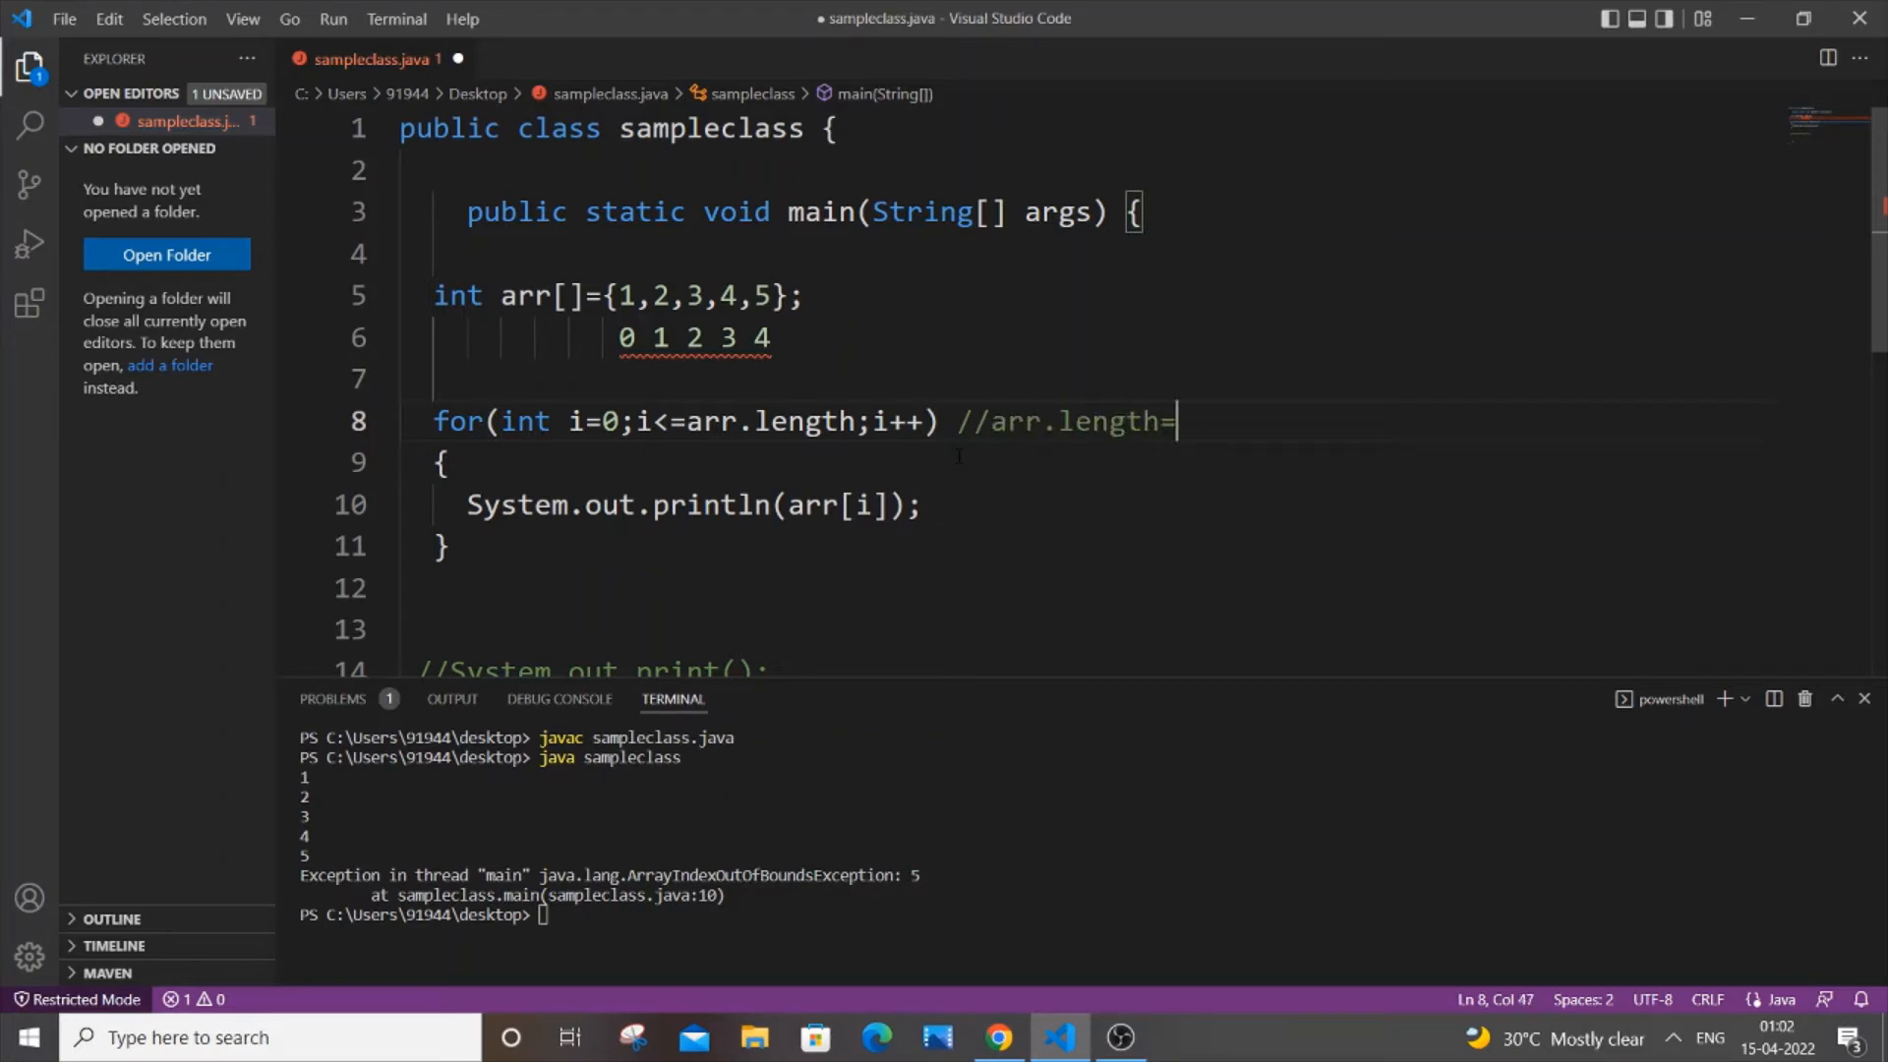
{"action": "type", "text": "5"}
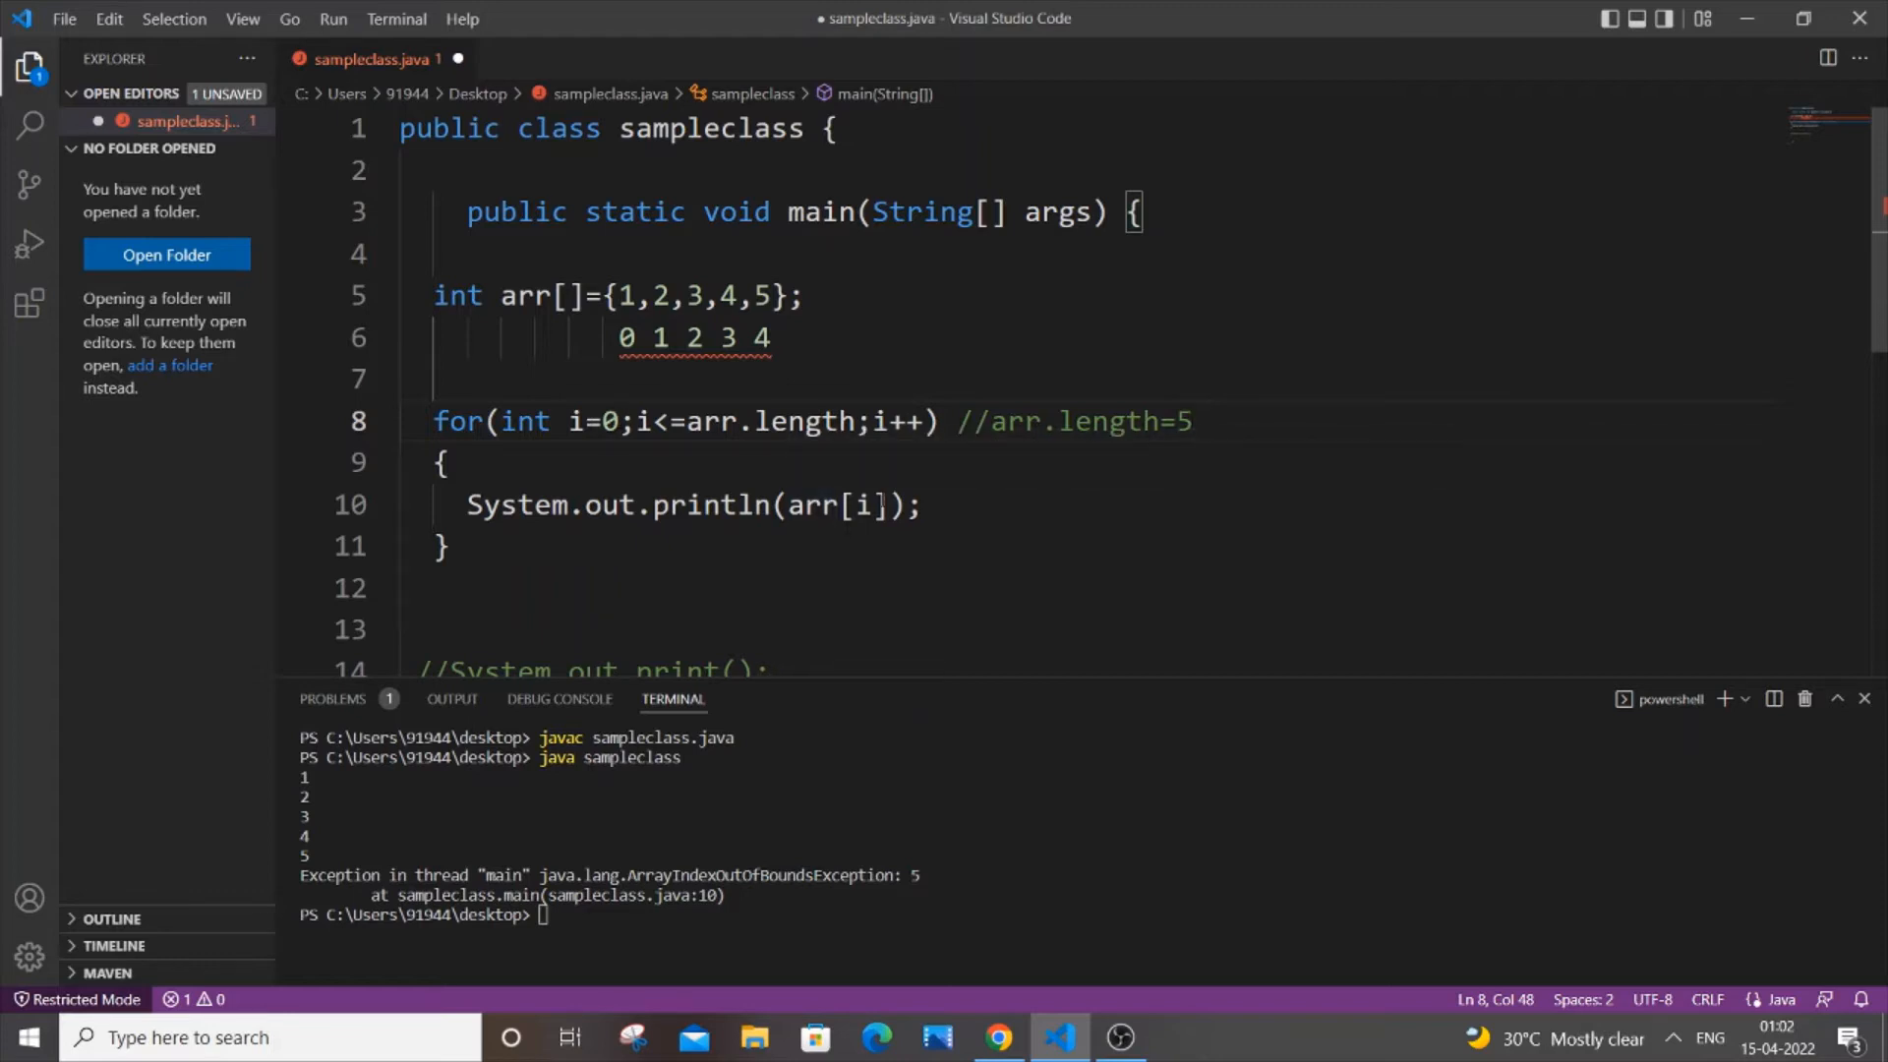
{"action": "mouse_move", "coordinate": [248, 862]}
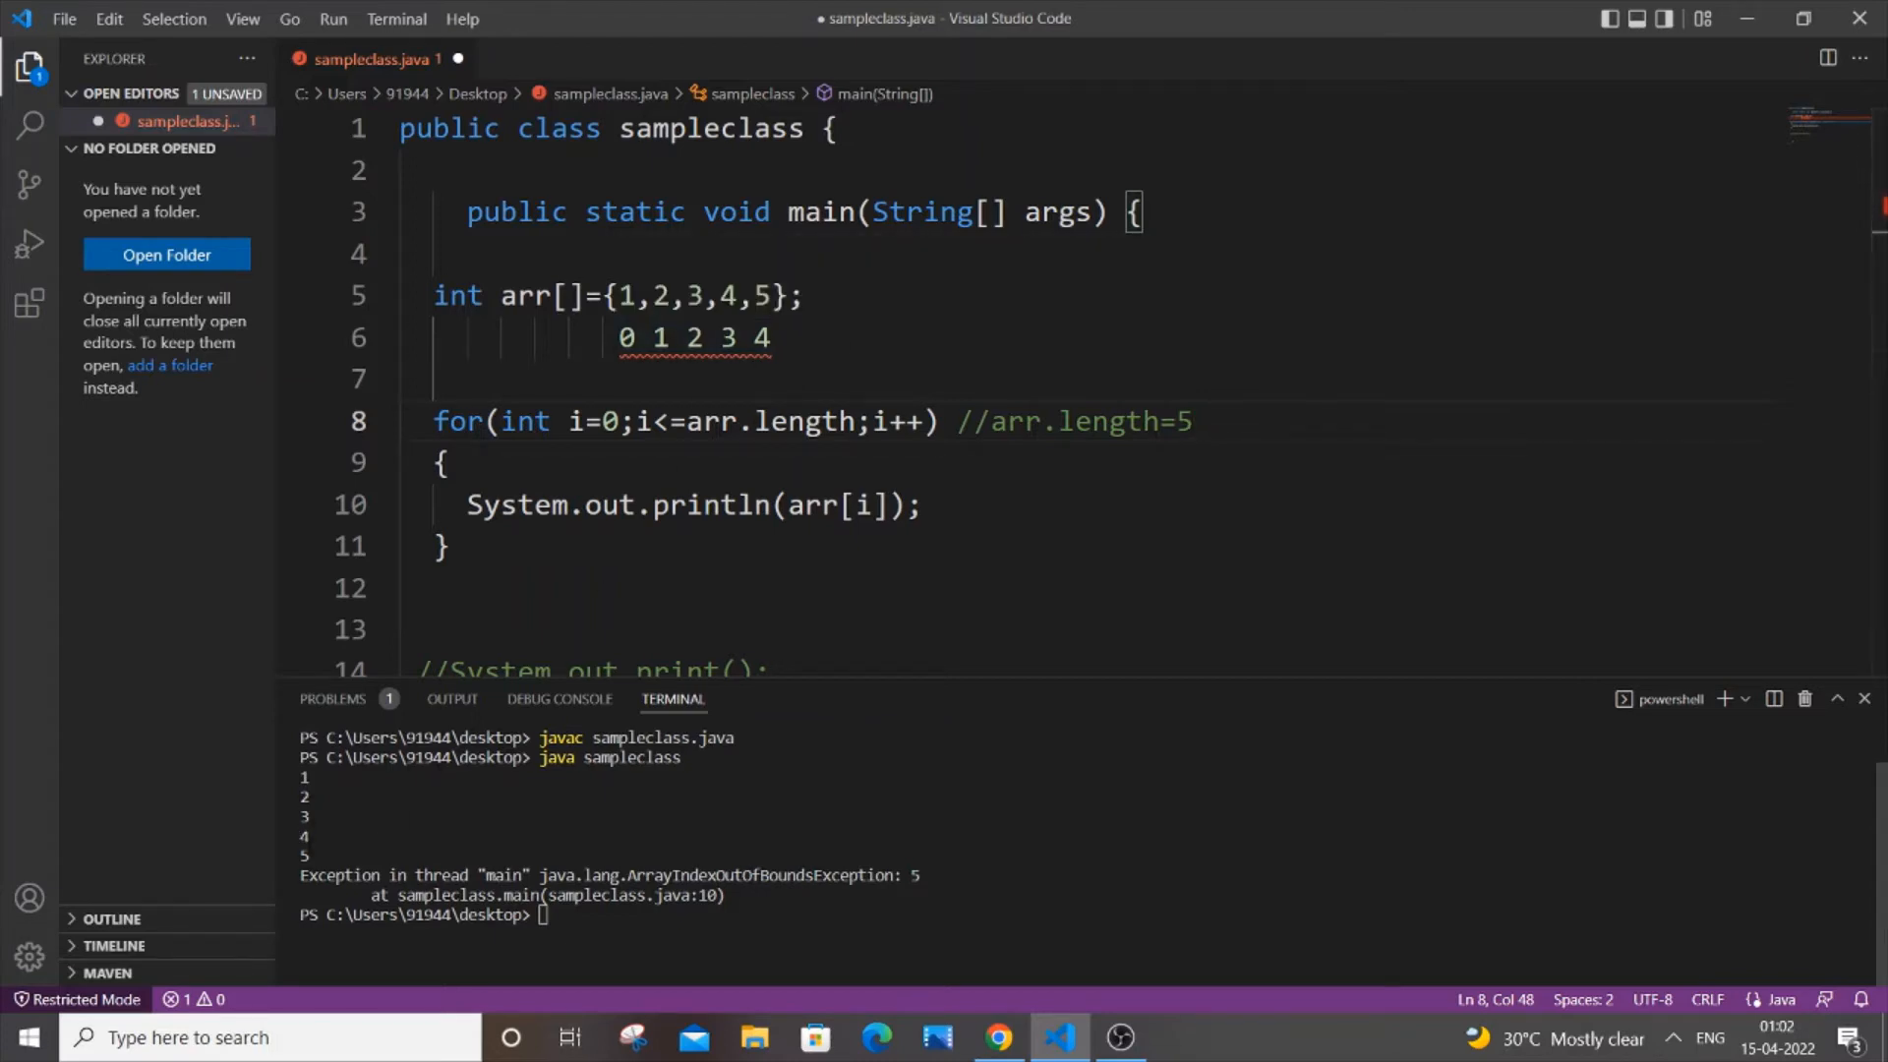
{"action": "left_click", "coordinate": [1192, 422]}
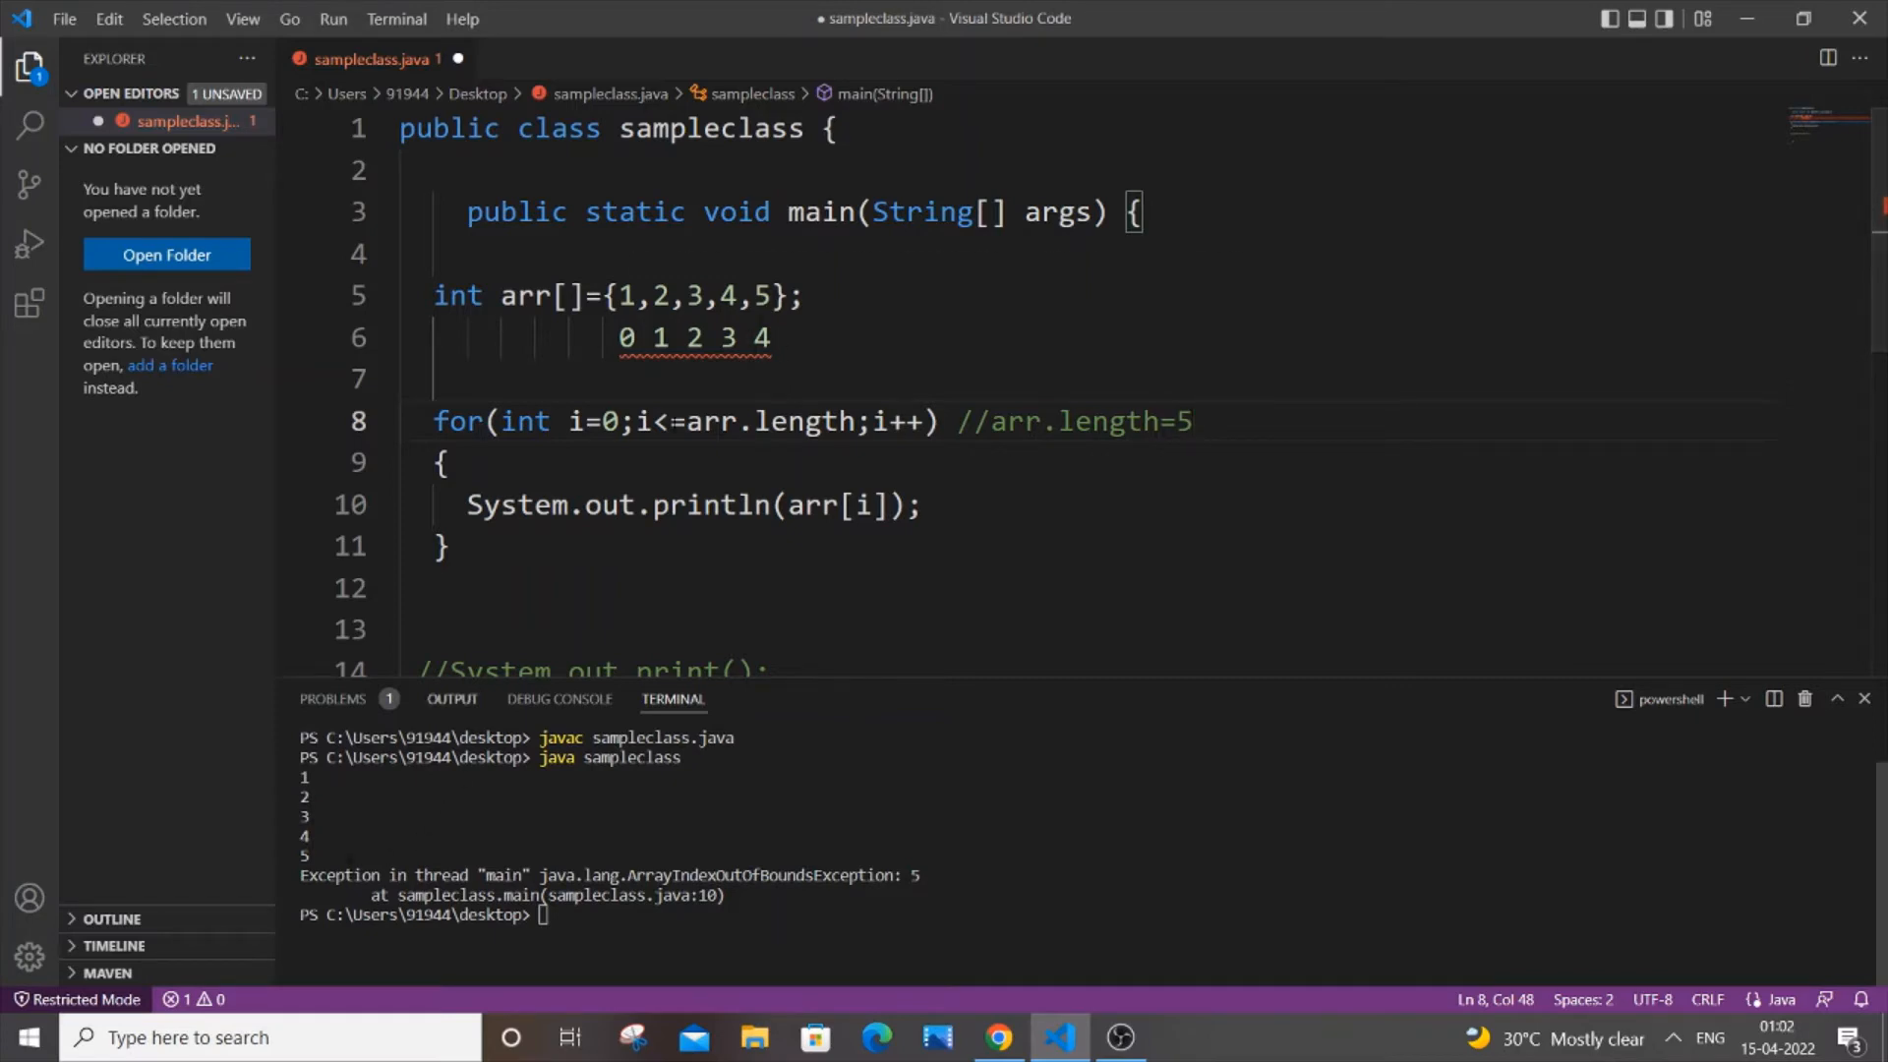
{"action": "left_click", "coordinate": [1192, 422]}
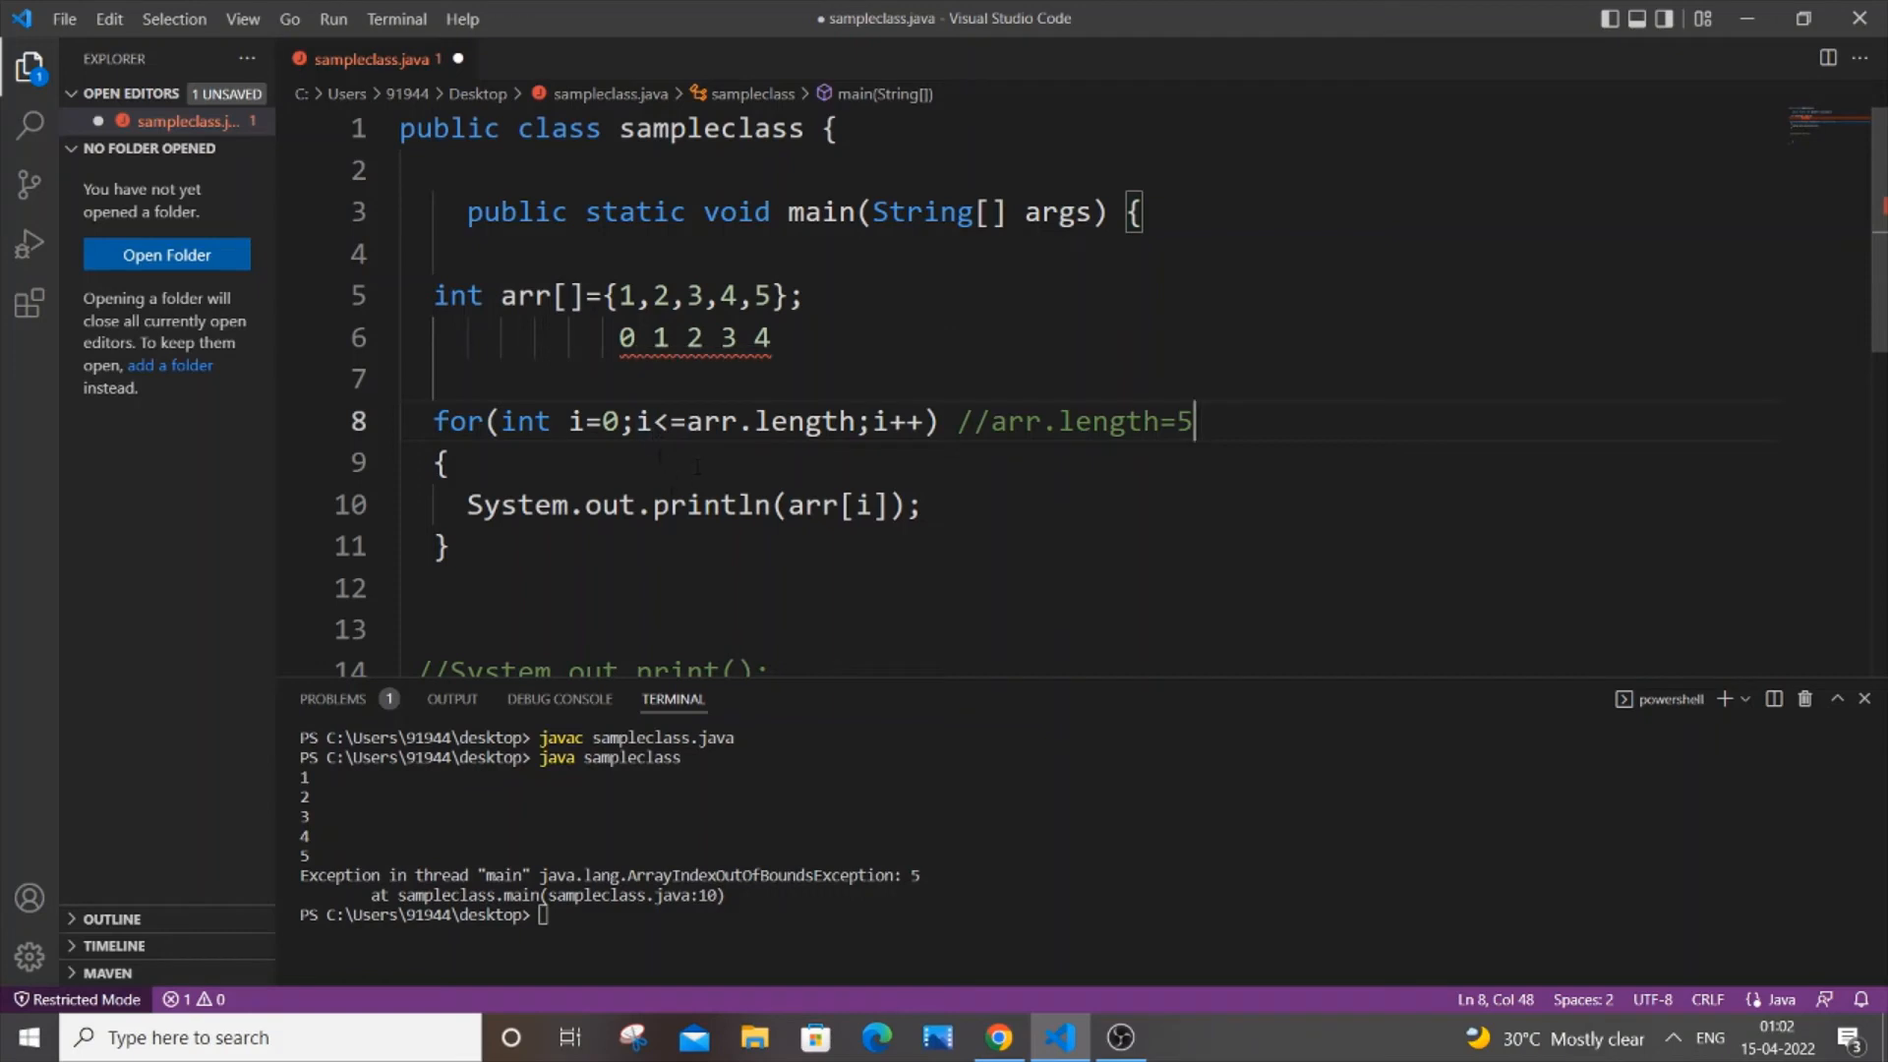
{"action": "type", "text": "i<"}
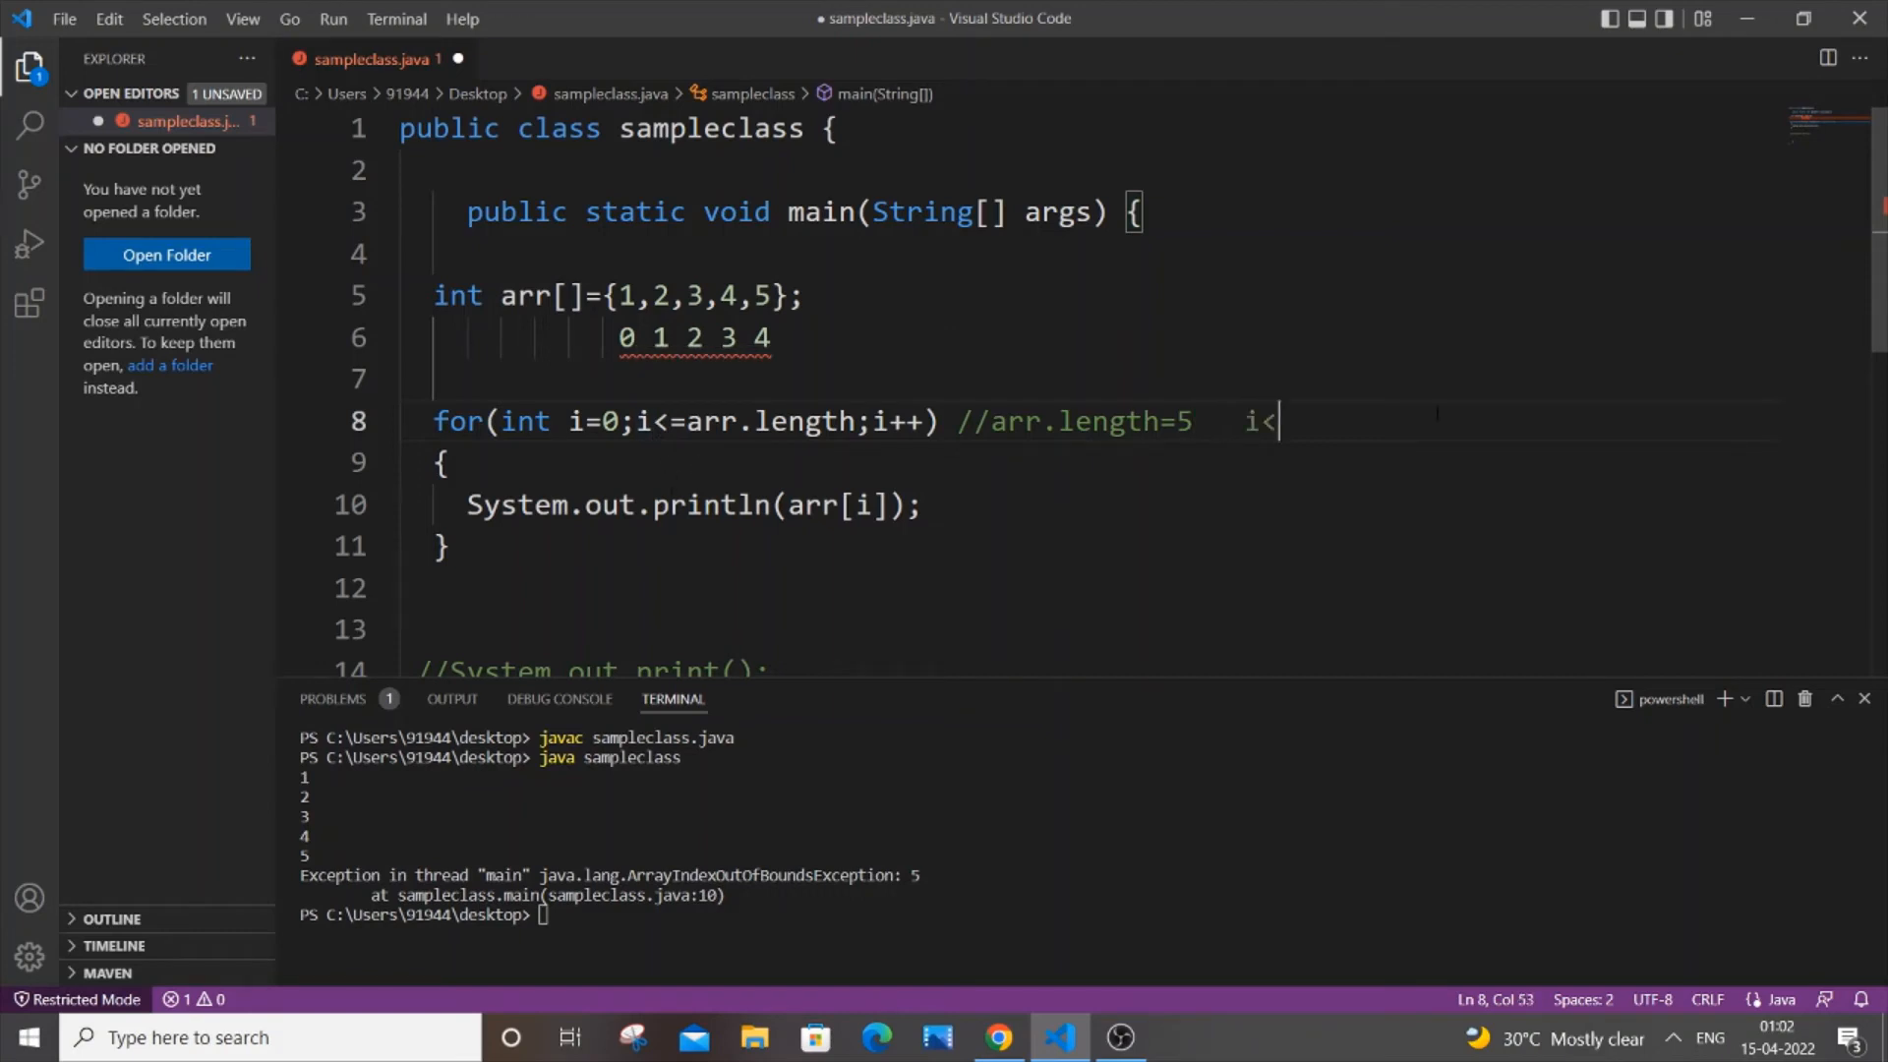
{"action": "type", "text": "="}
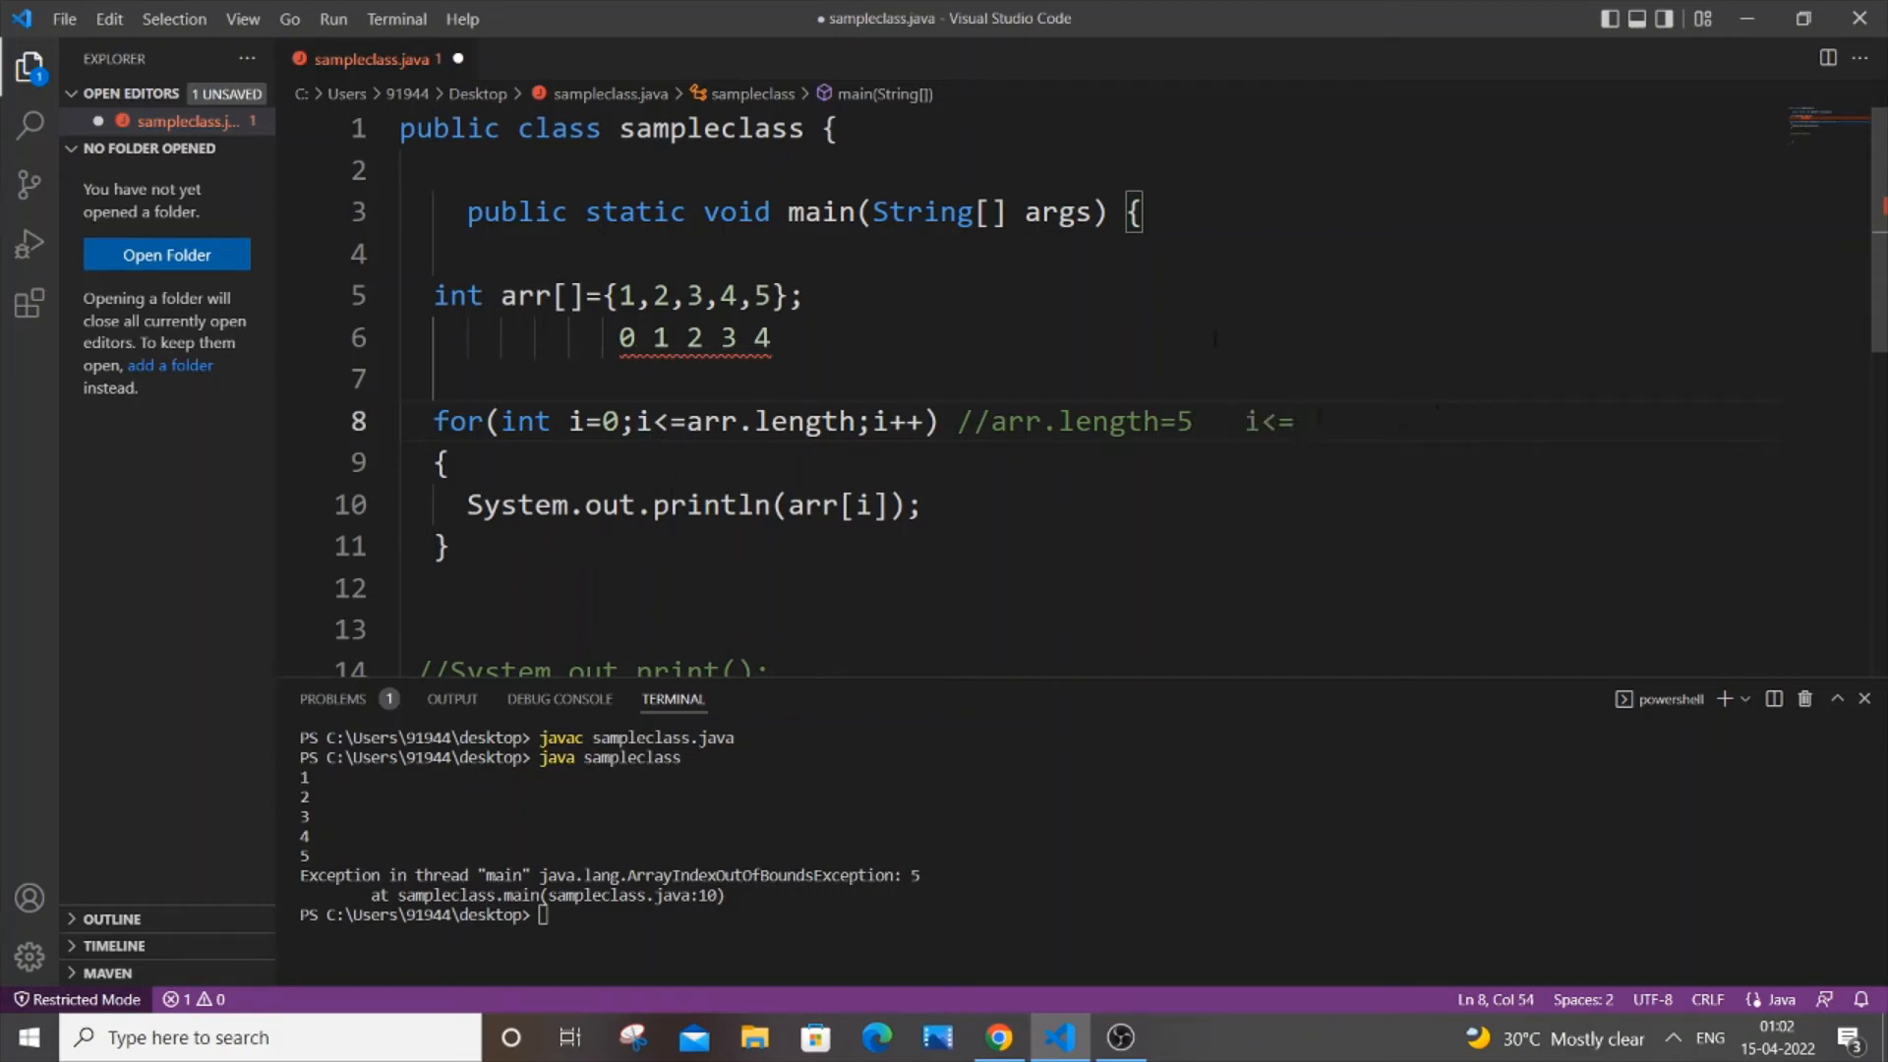
{"action": "type", "text": "5"}
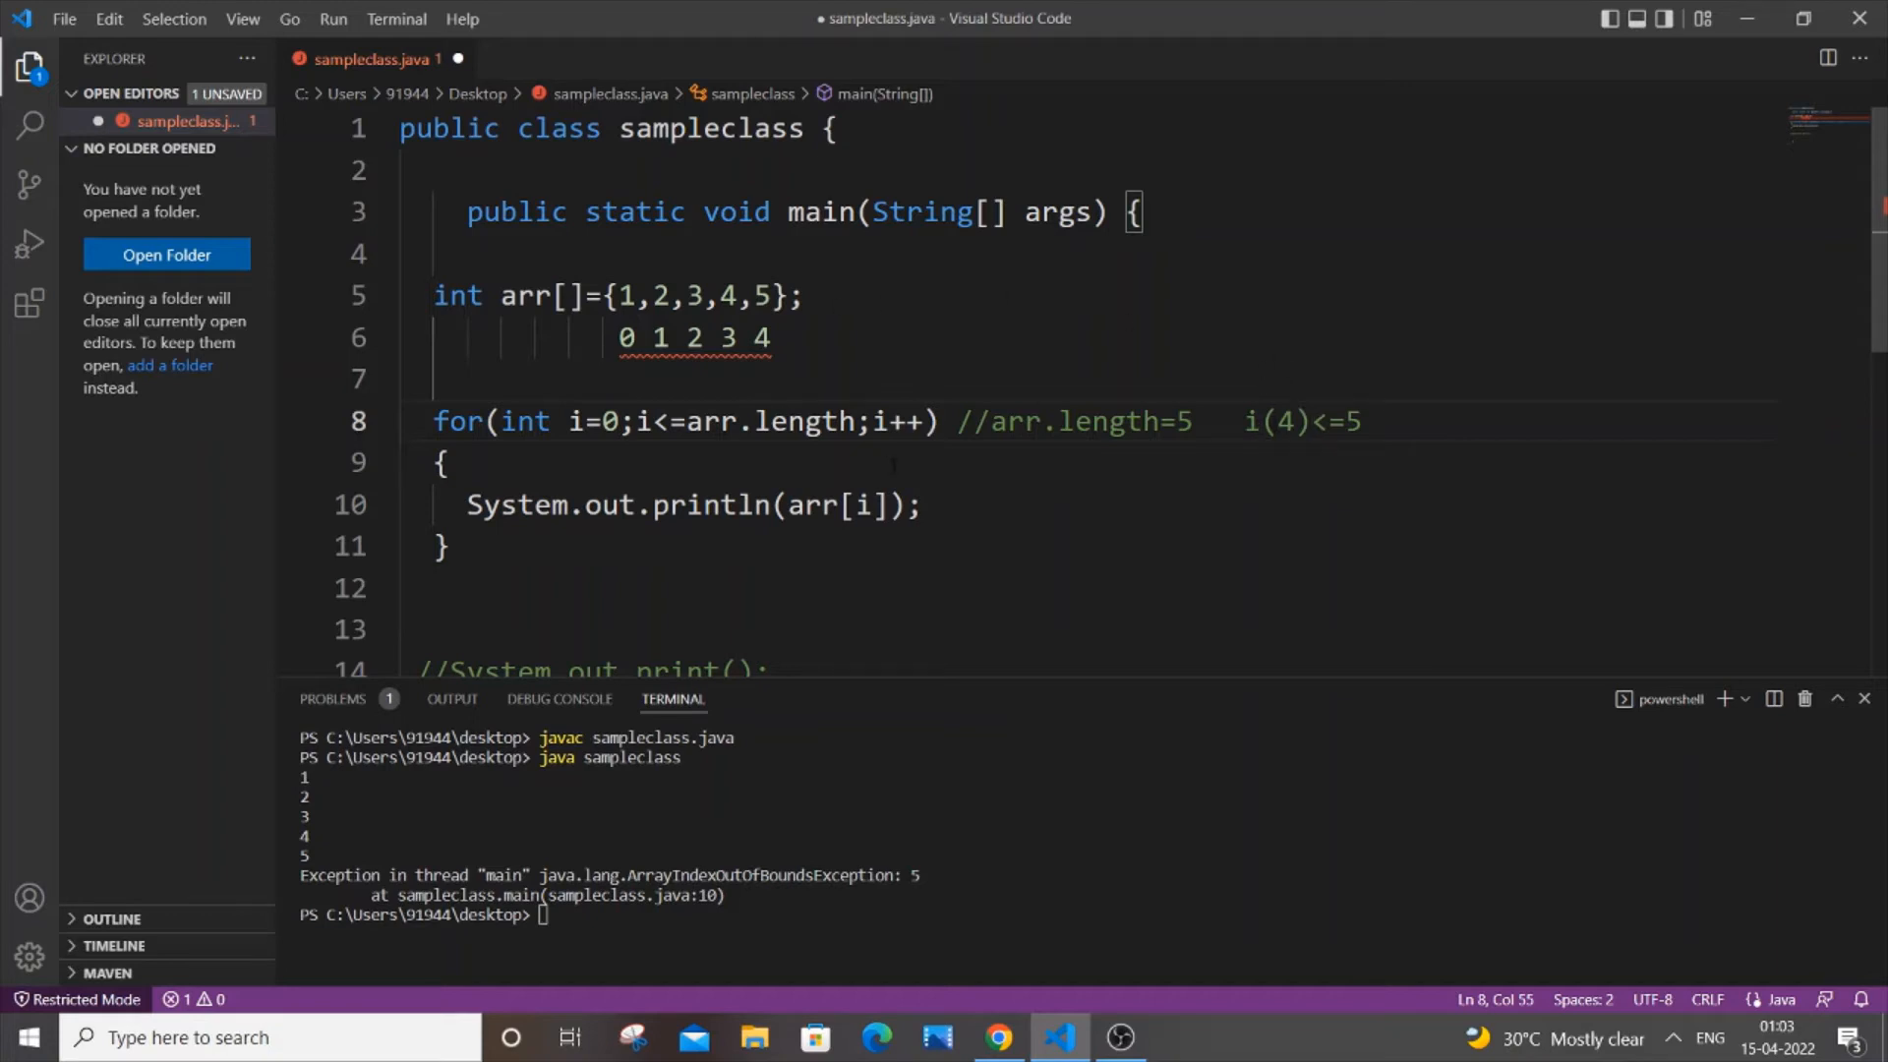
Step: Add a //arr[5] comment after the print statement, then select it
{"action": "left_click", "coordinate": [924, 505]}
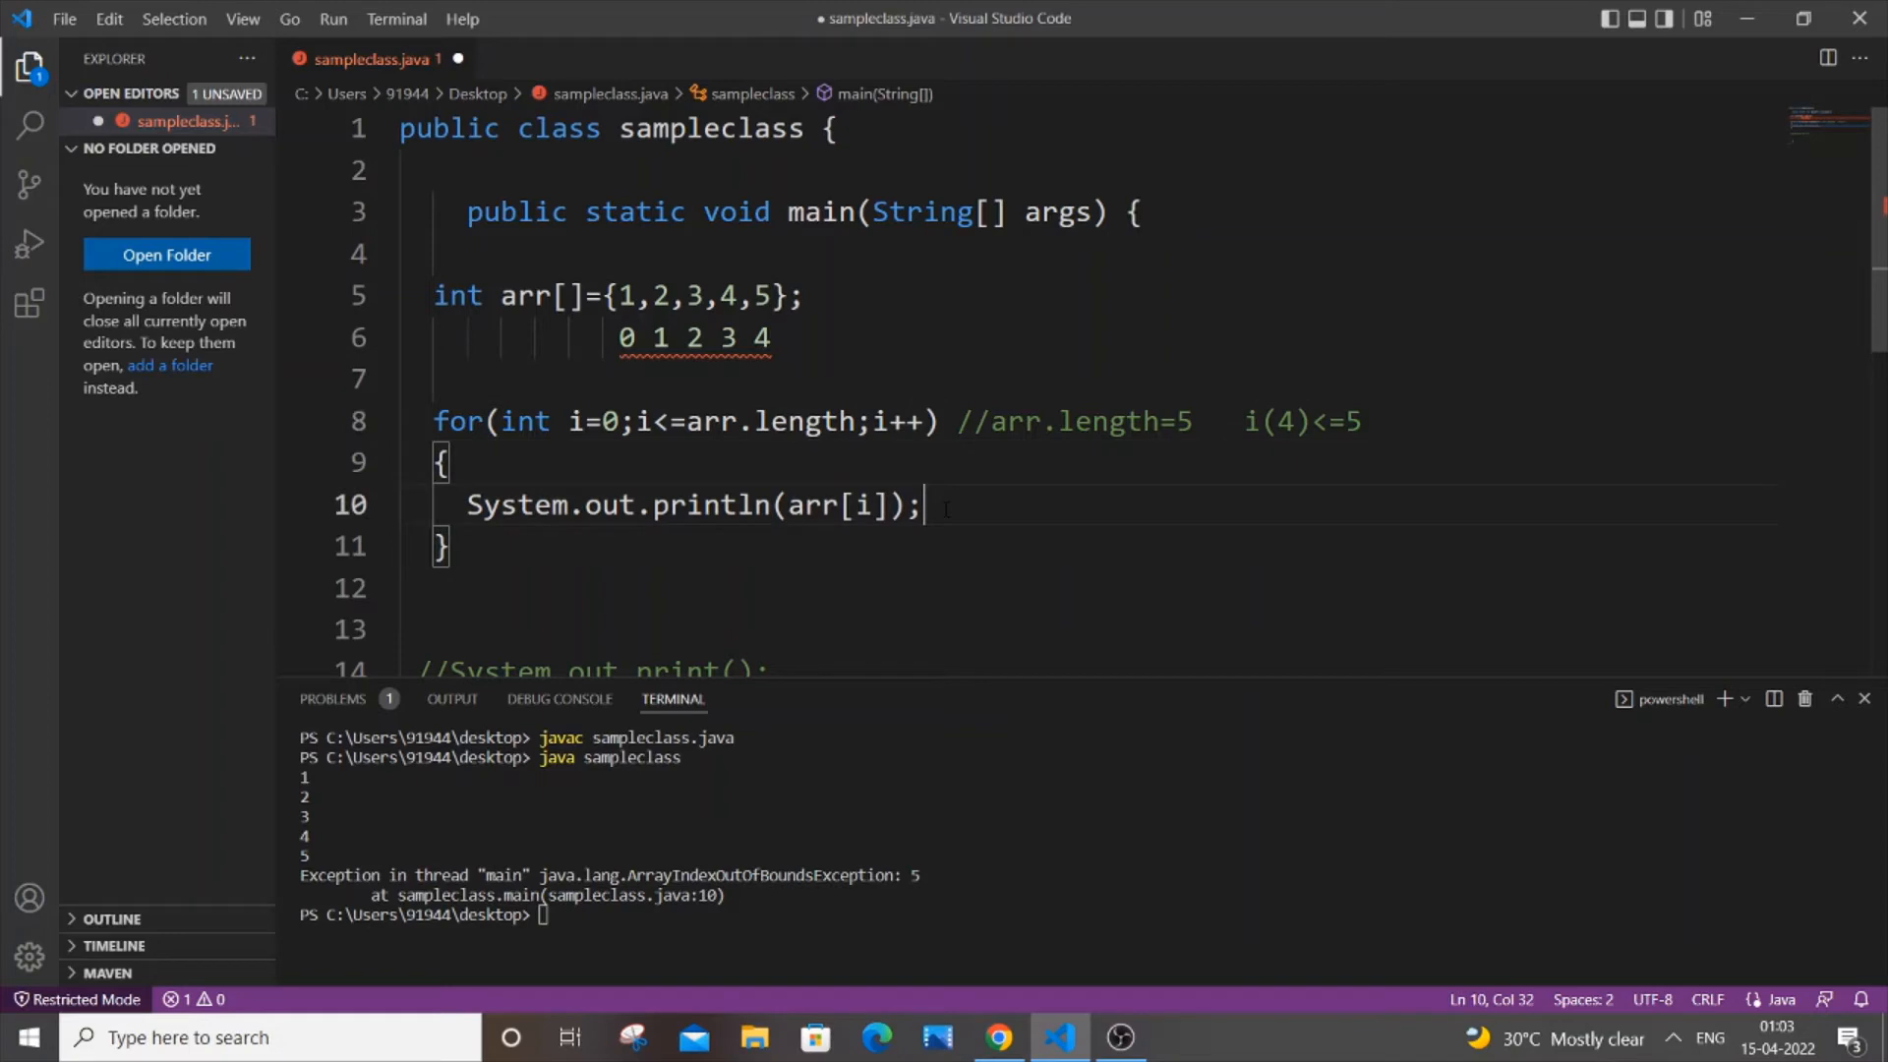
{"action": "type", "text": "//"}
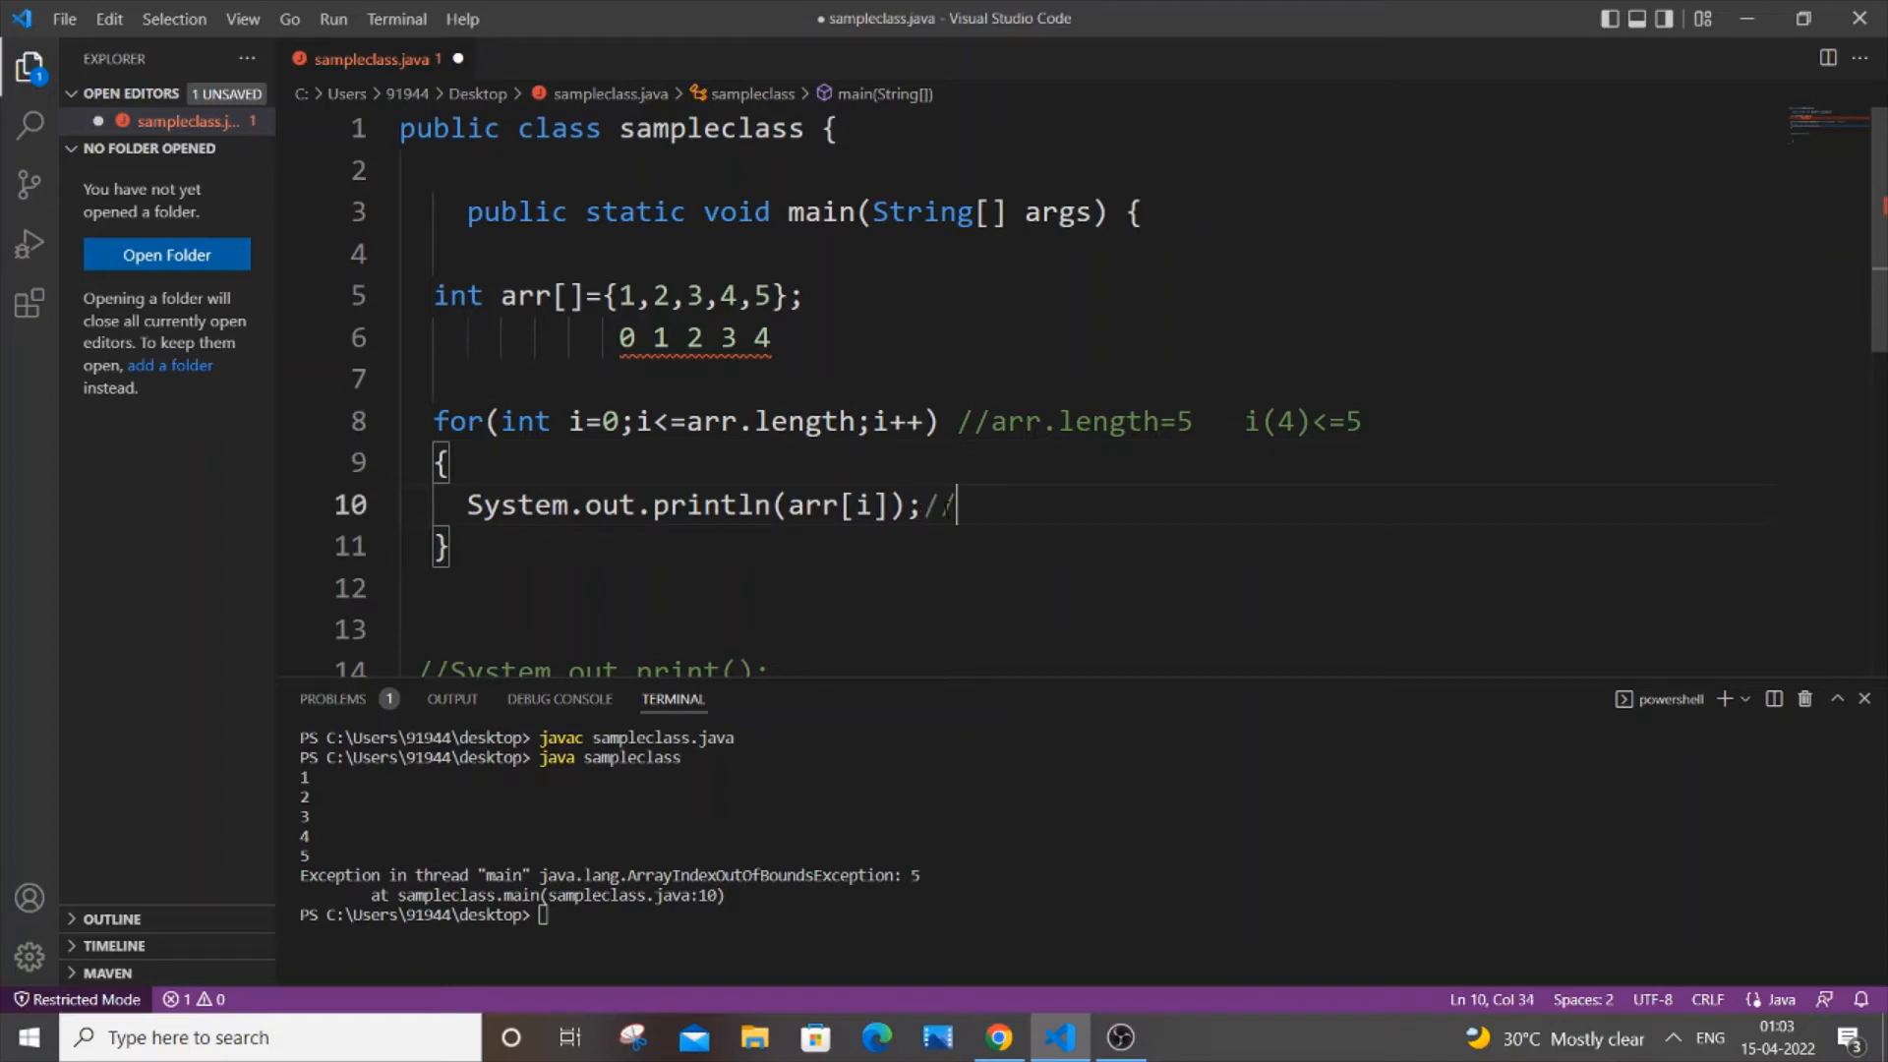
{"action": "type", "text": "arr[5]"}
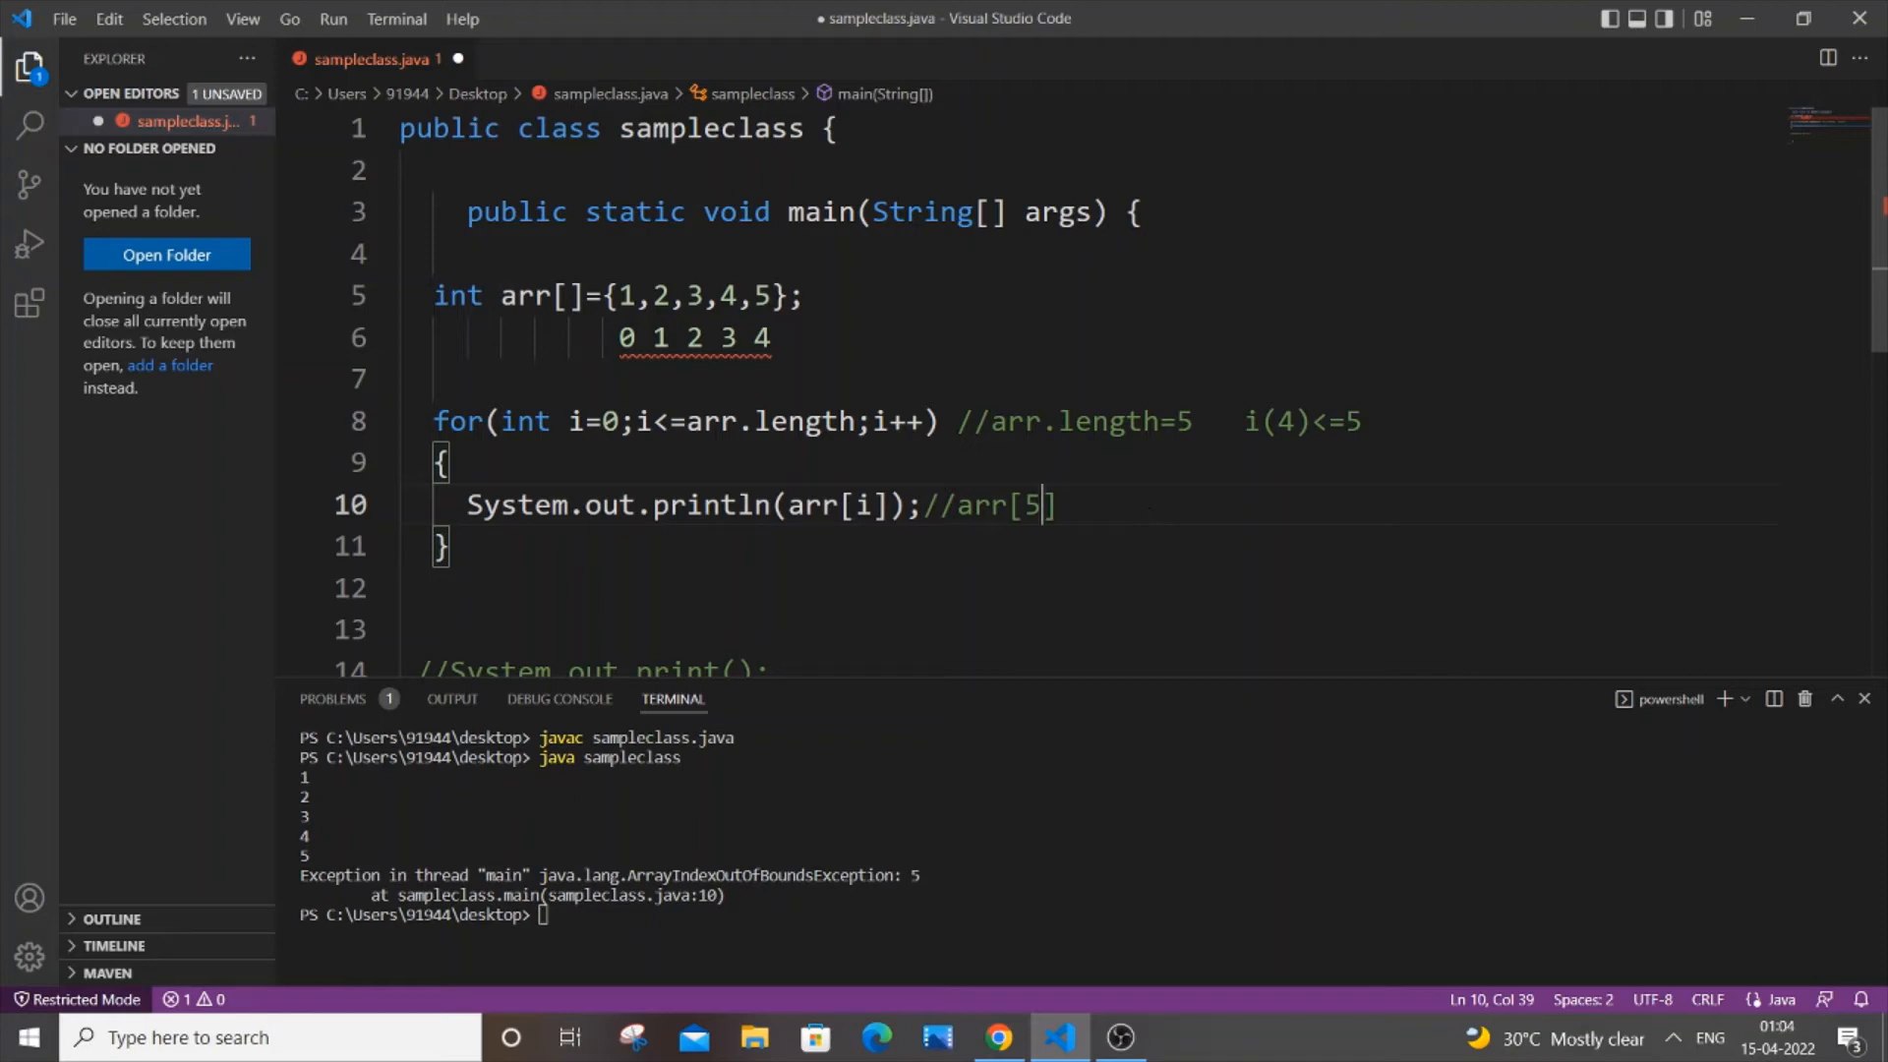
{"action": "left_click_drag", "start_coordinate": [614, 338], "coordinate": [771, 338]}
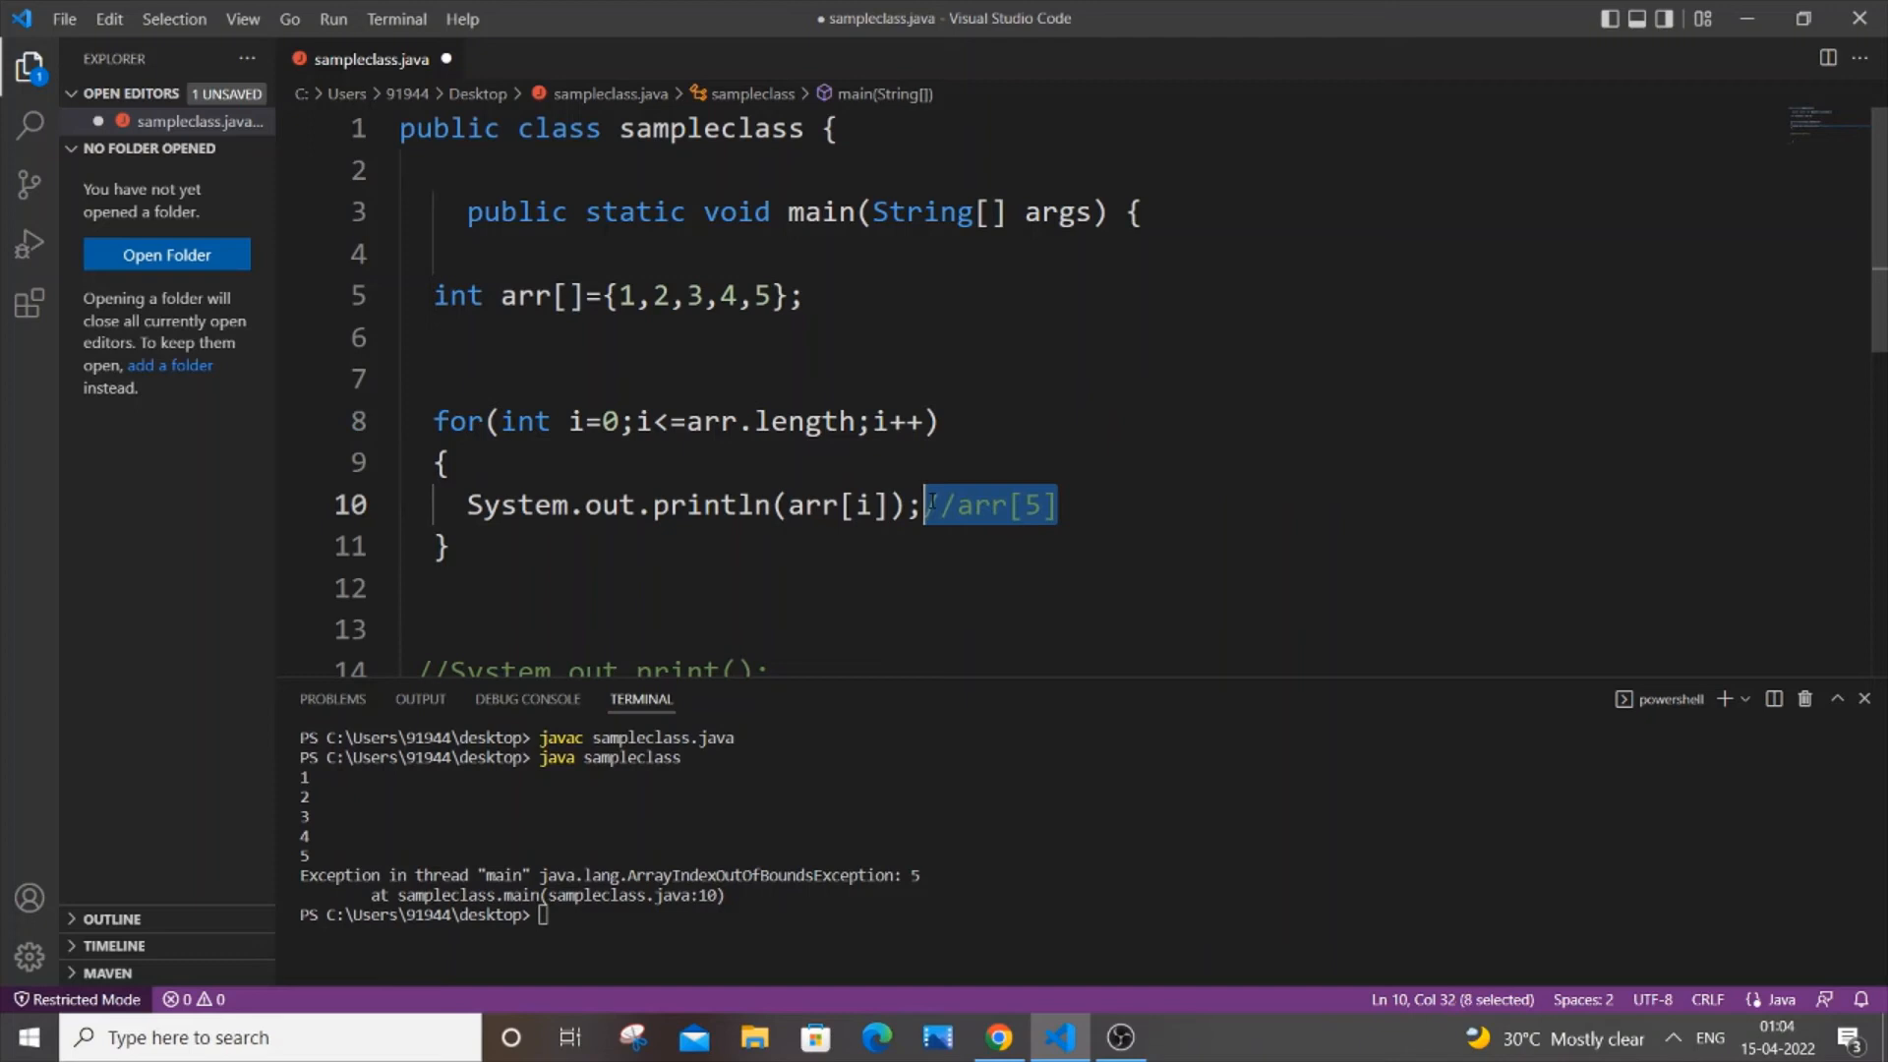
Step: Delete the arr[5] comment, change the loop condition to i<arr.length, and save
{"action": "key", "text": "Delete"}
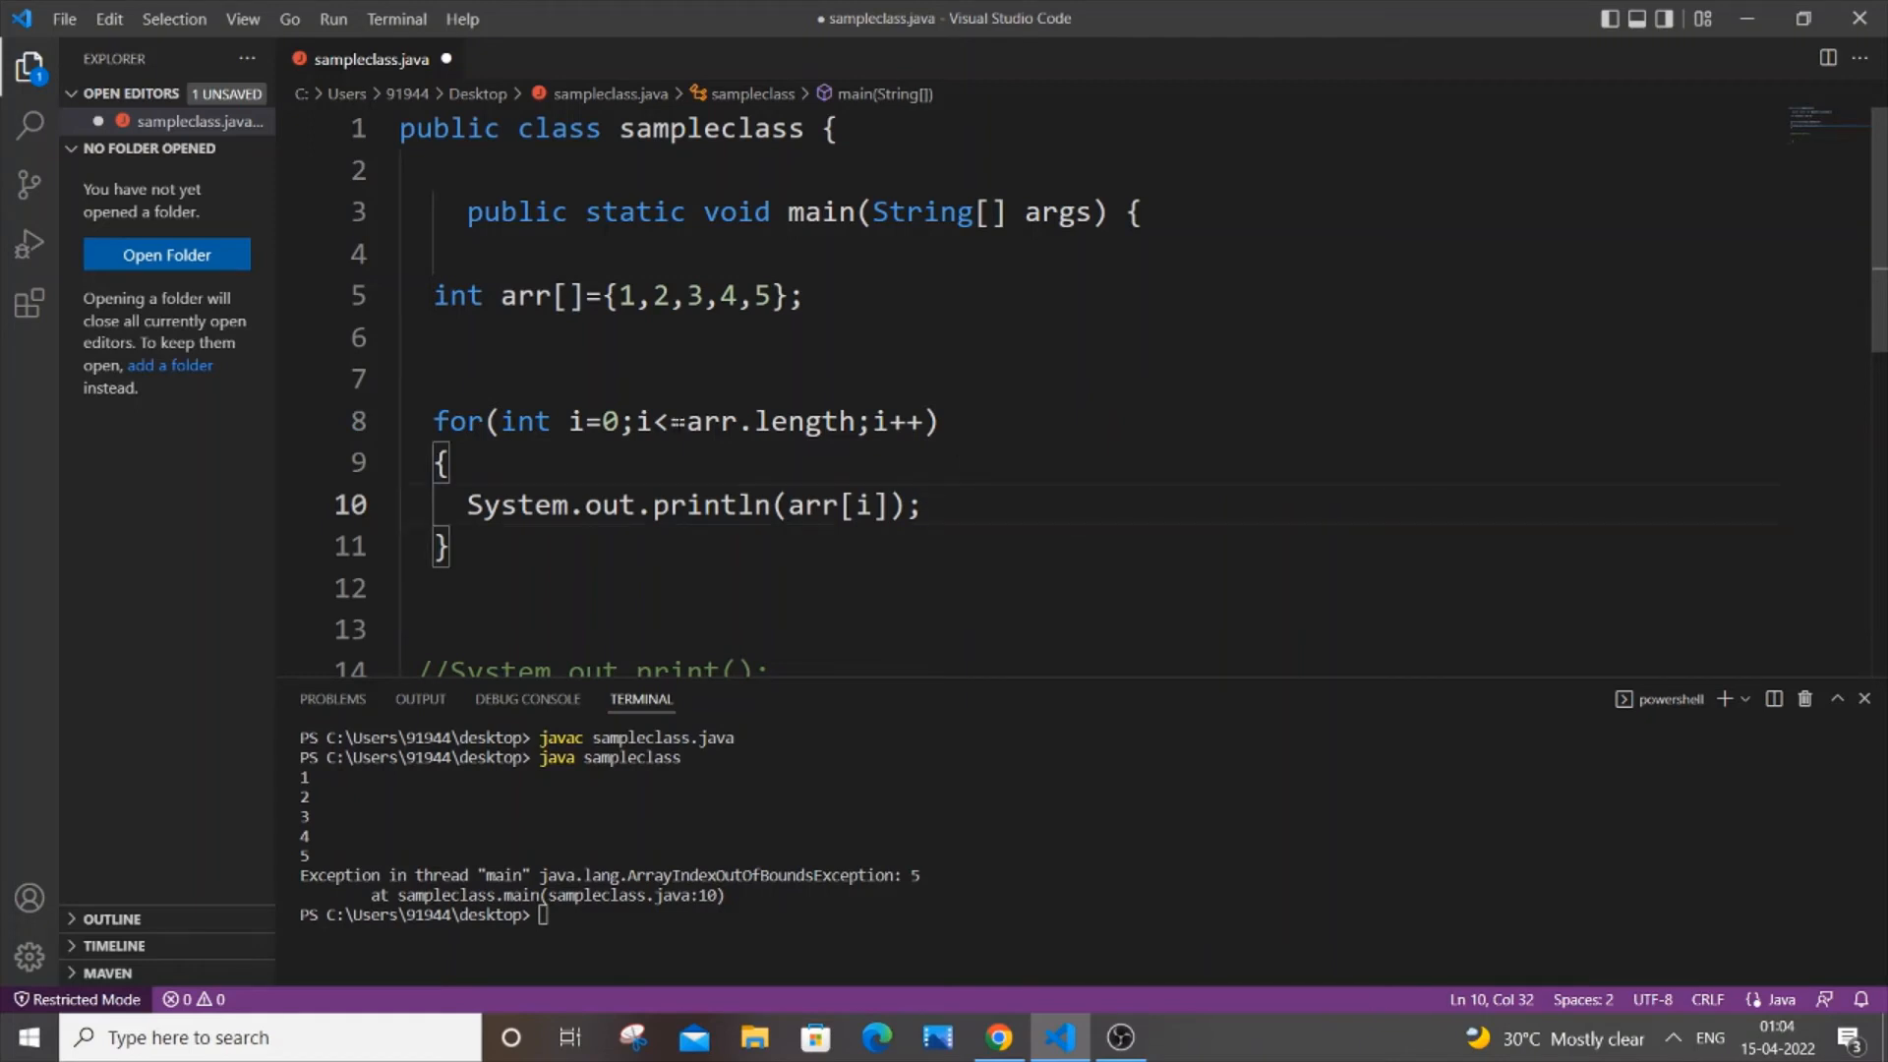
{"action": "left_click", "coordinate": [687, 421]}
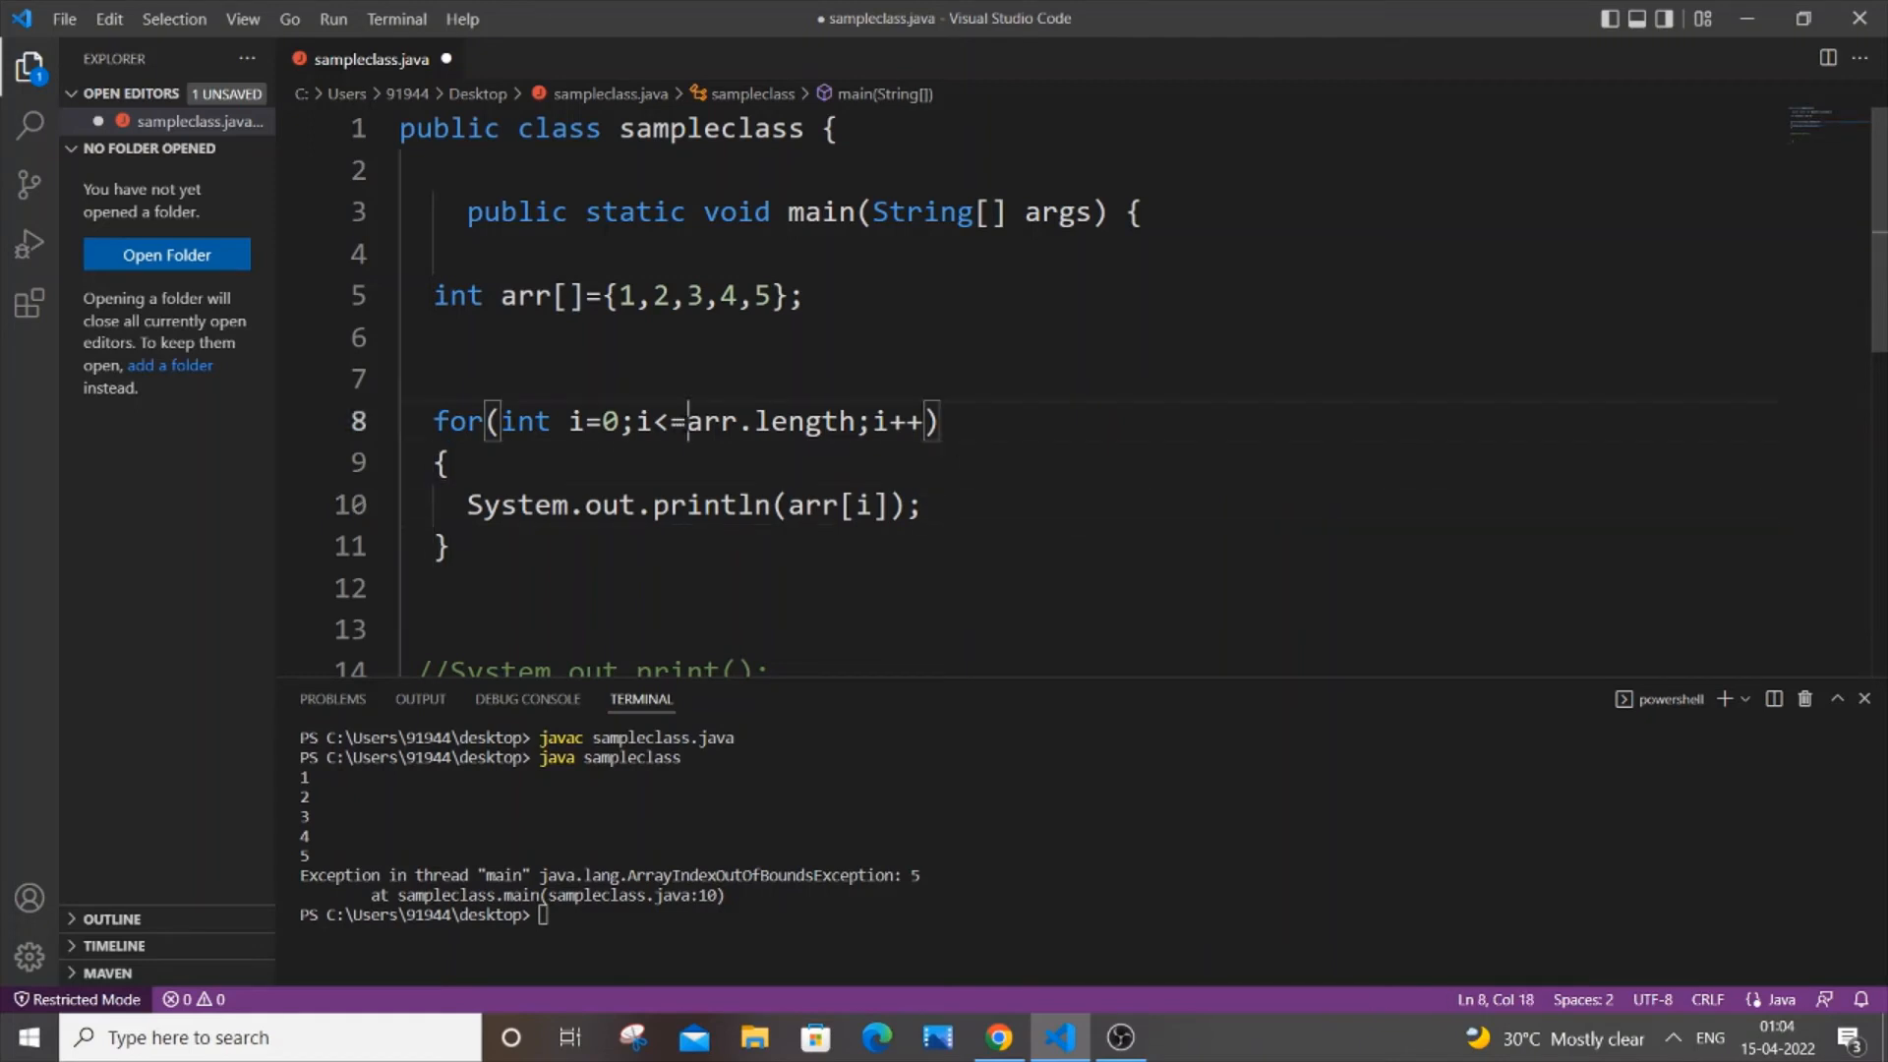
{"action": "key", "text": "Backspace"}
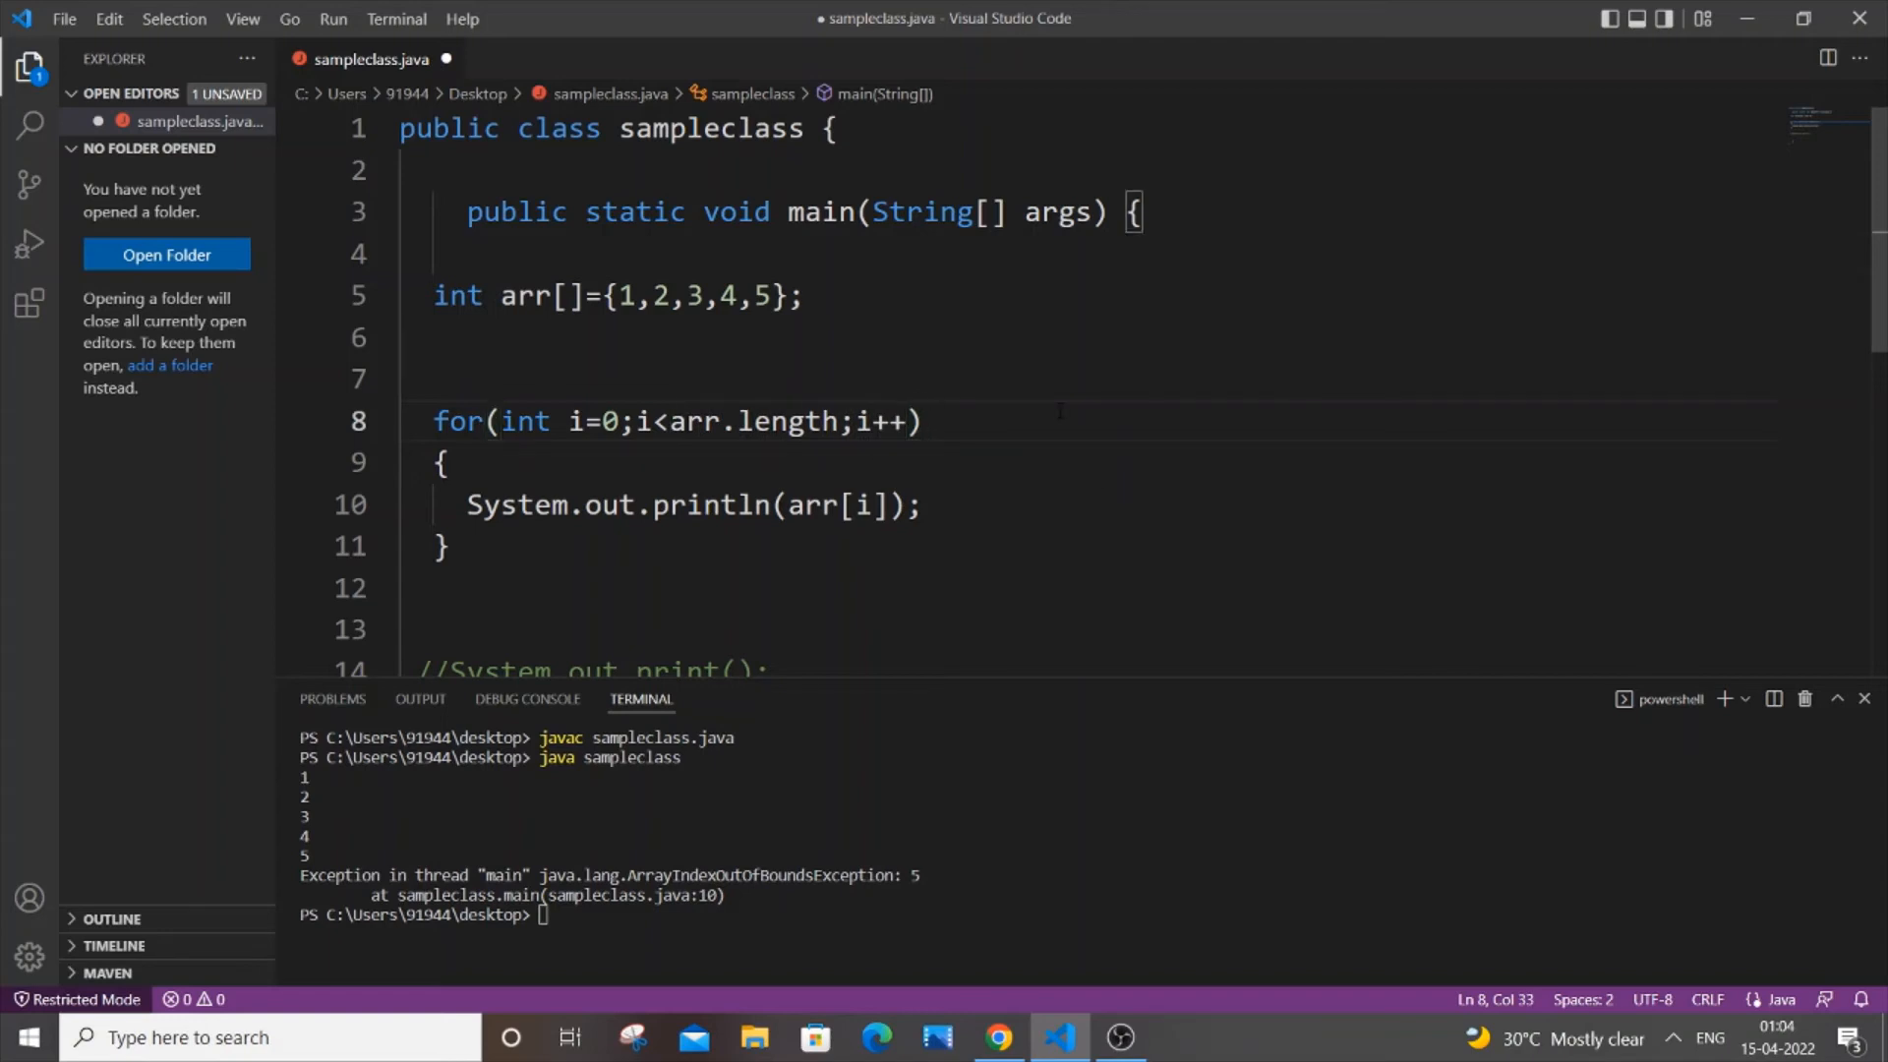
{"action": "type", "text": "4<5"}
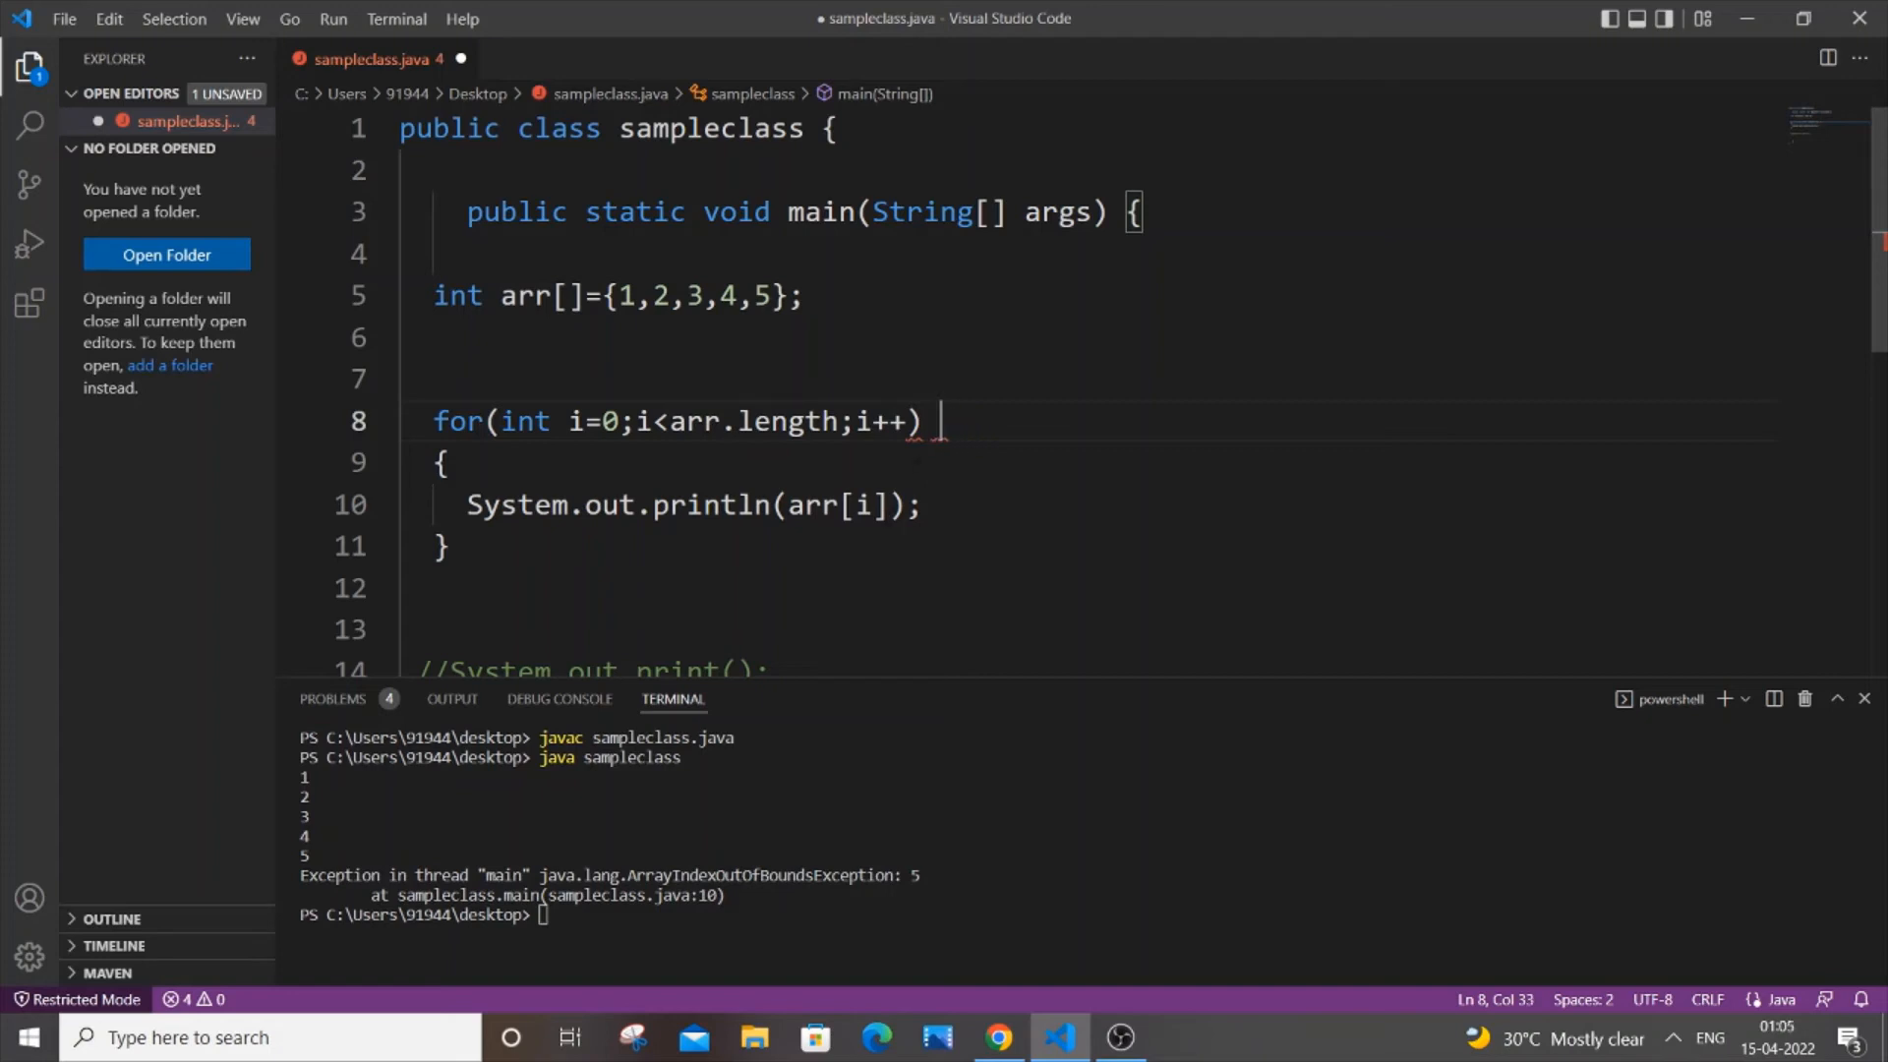
{"action": "key", "text": "ctrl+s"}
{"action": "type", "text": "javac sampleclass.java"}
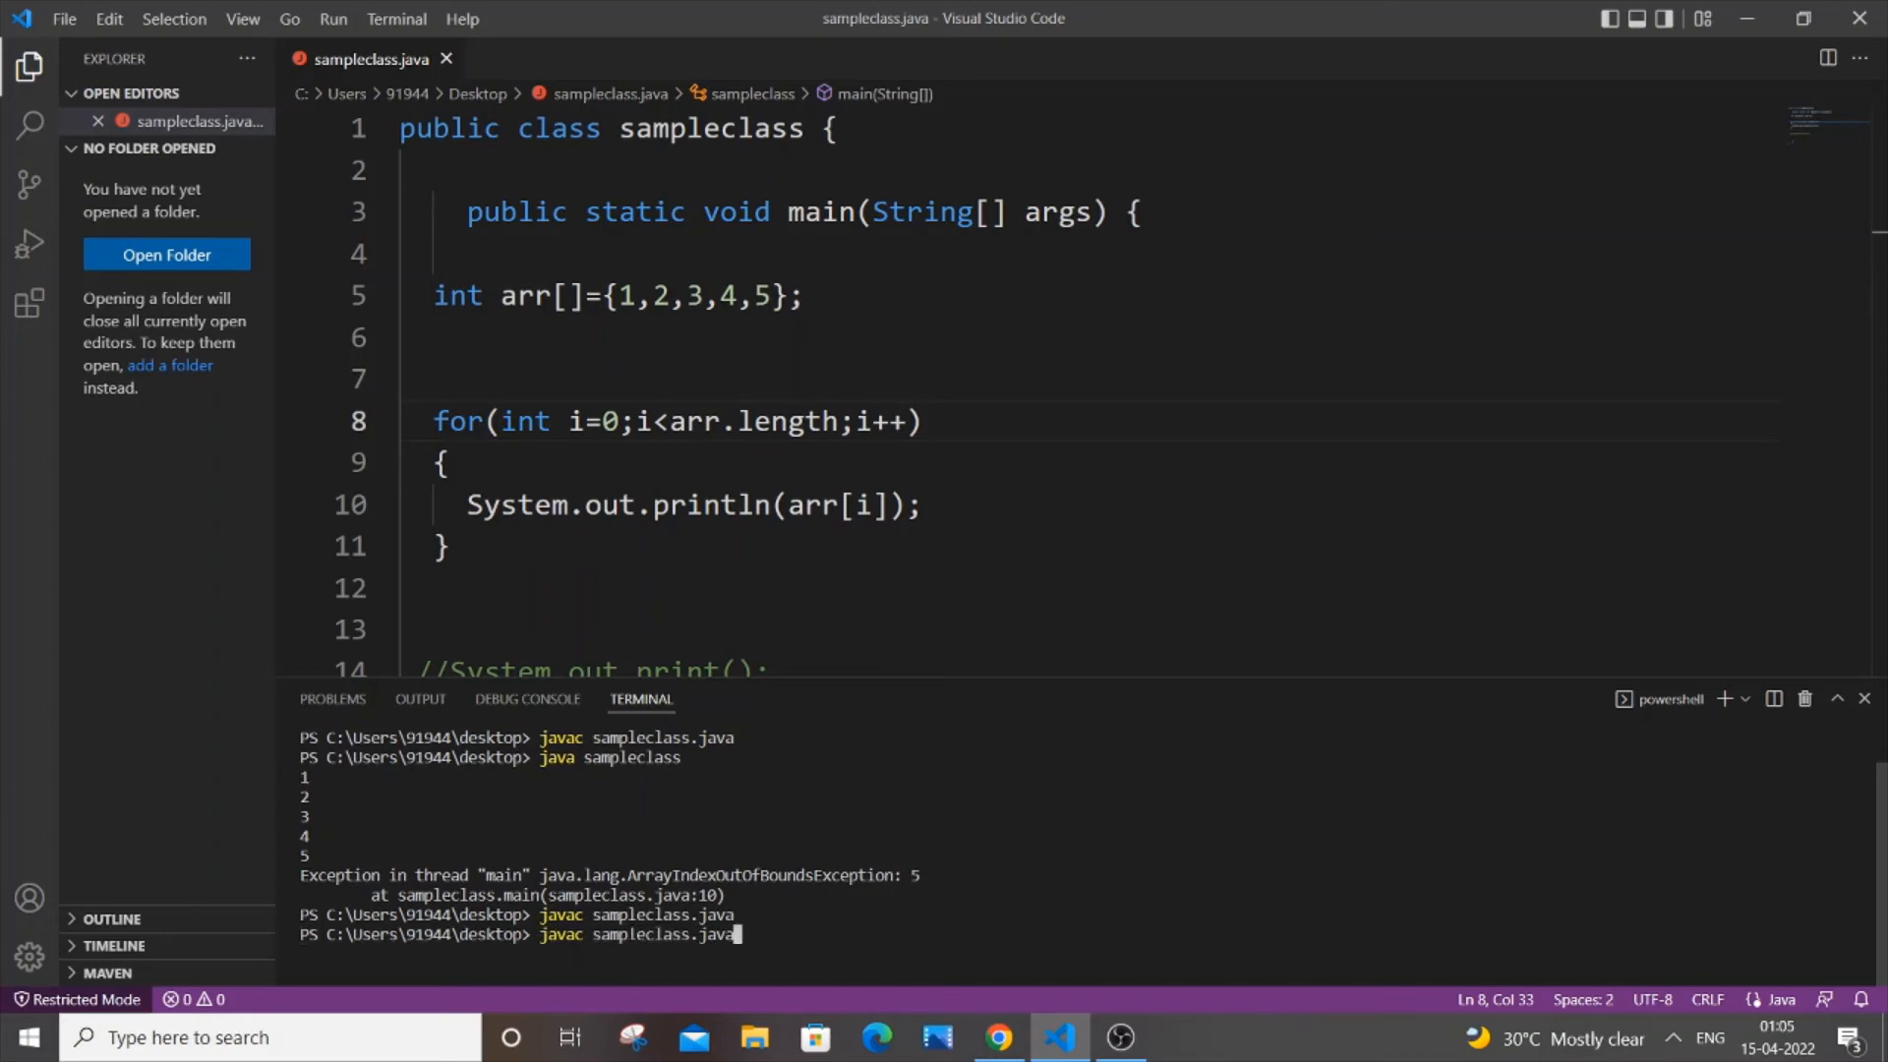
Step: Recompile and run sampleclass so it prints 1 through 5 with no exception
{"action": "key", "text": "Return"}
{"action": "type", "text": "java sampleclass"}
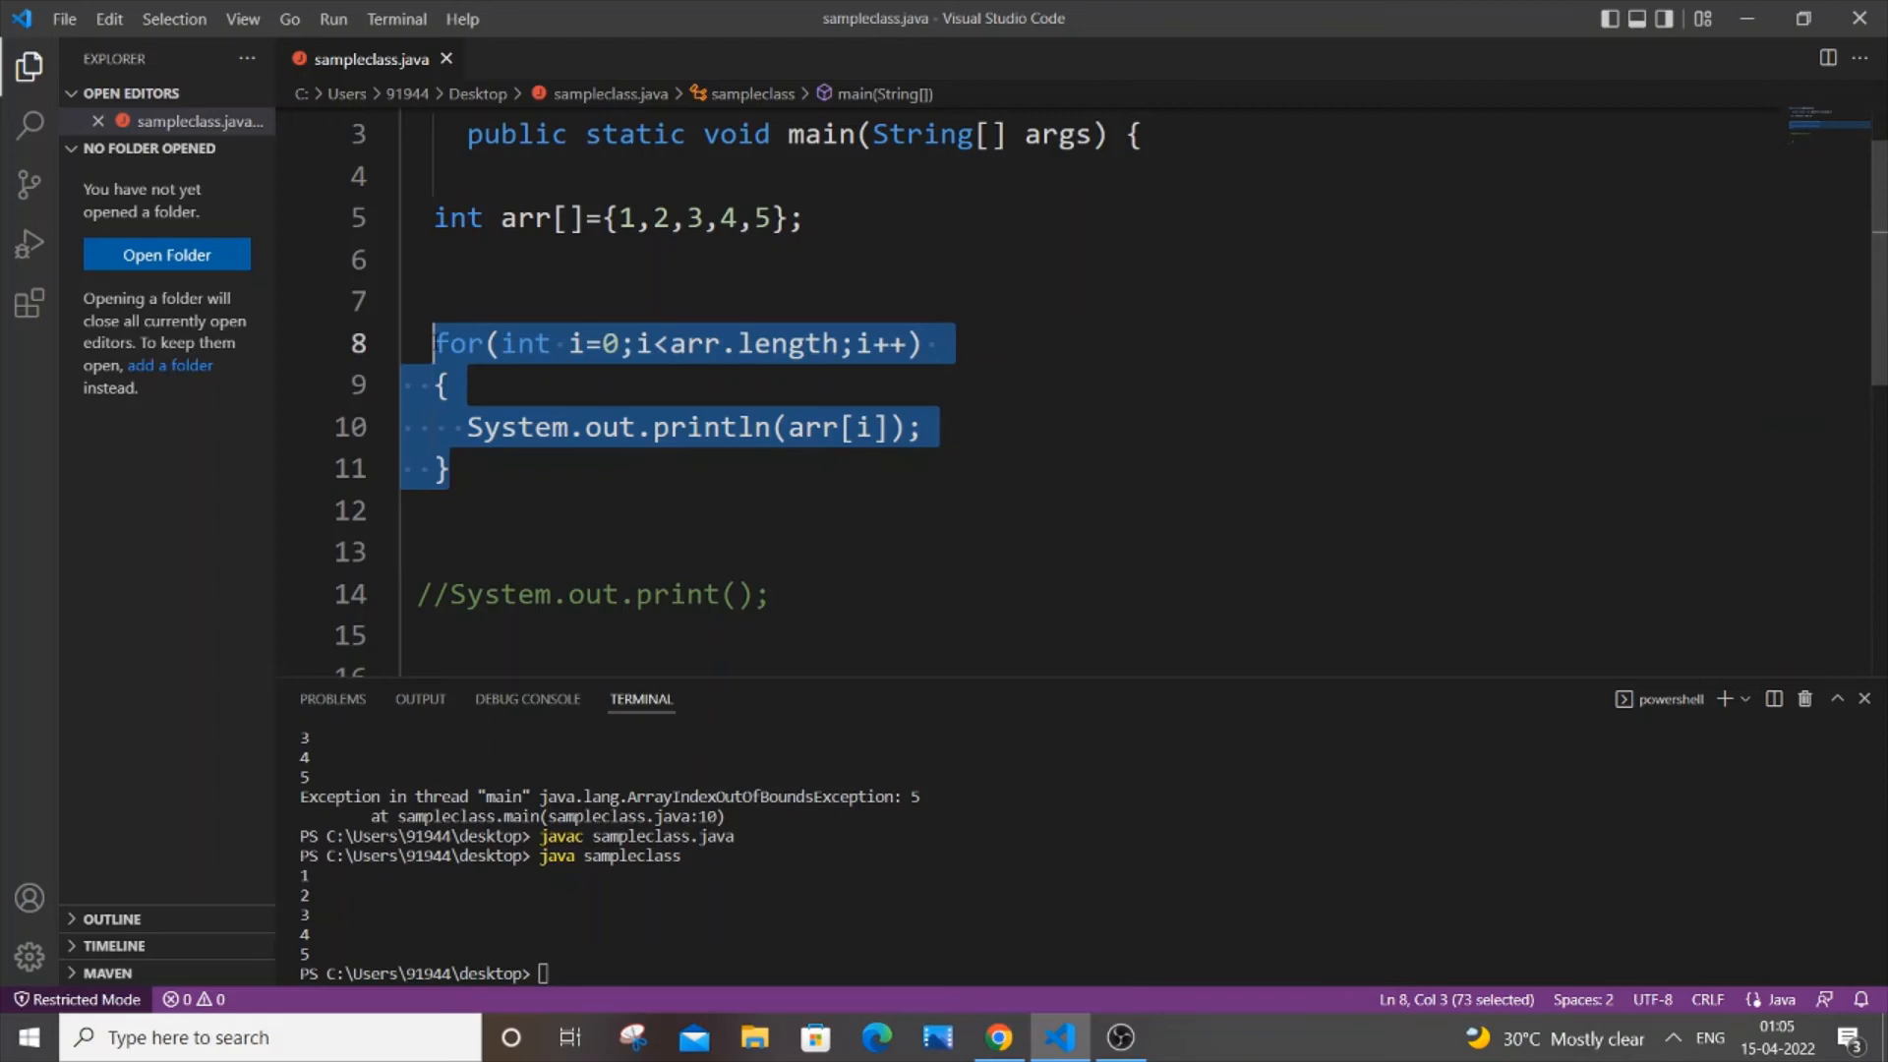
Step: Comment out the for loop, add System.out.print(arr[10]), and save the file
{"action": "key", "text": "ctrl+/"}
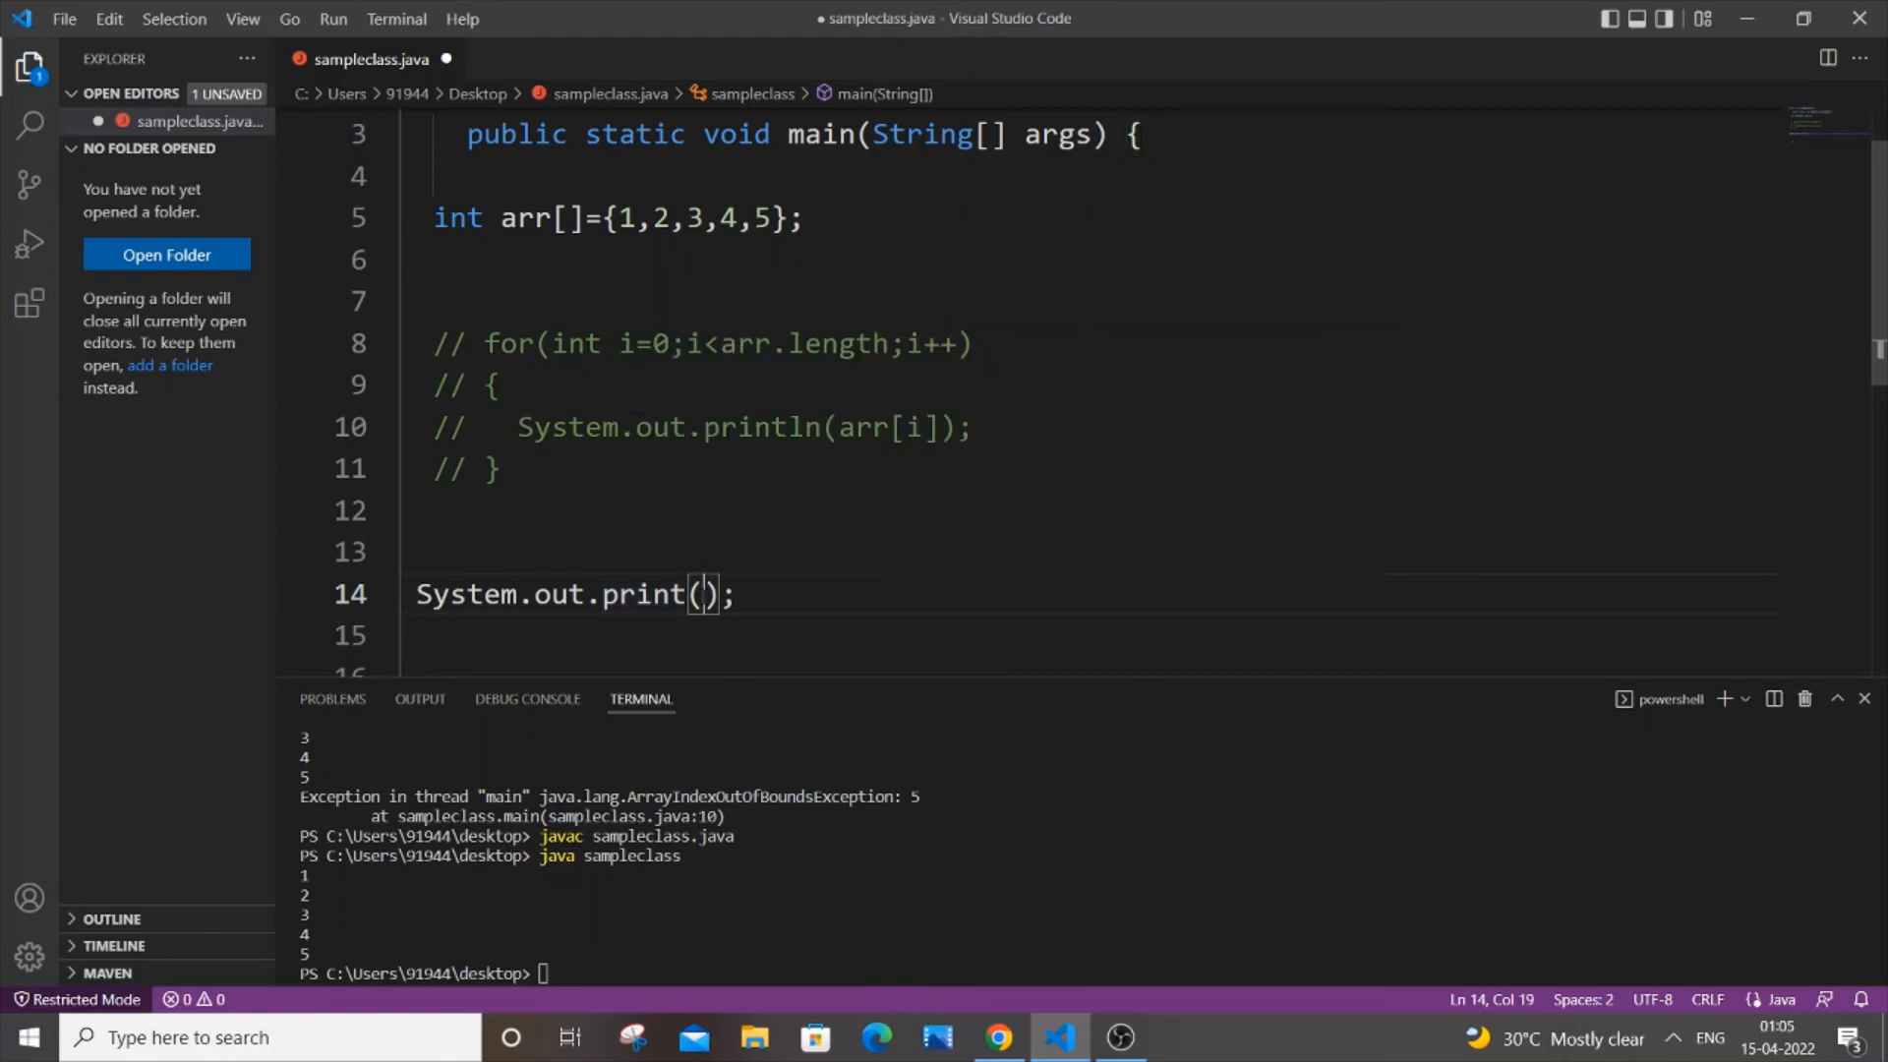
{"action": "type", "text": "arr"}
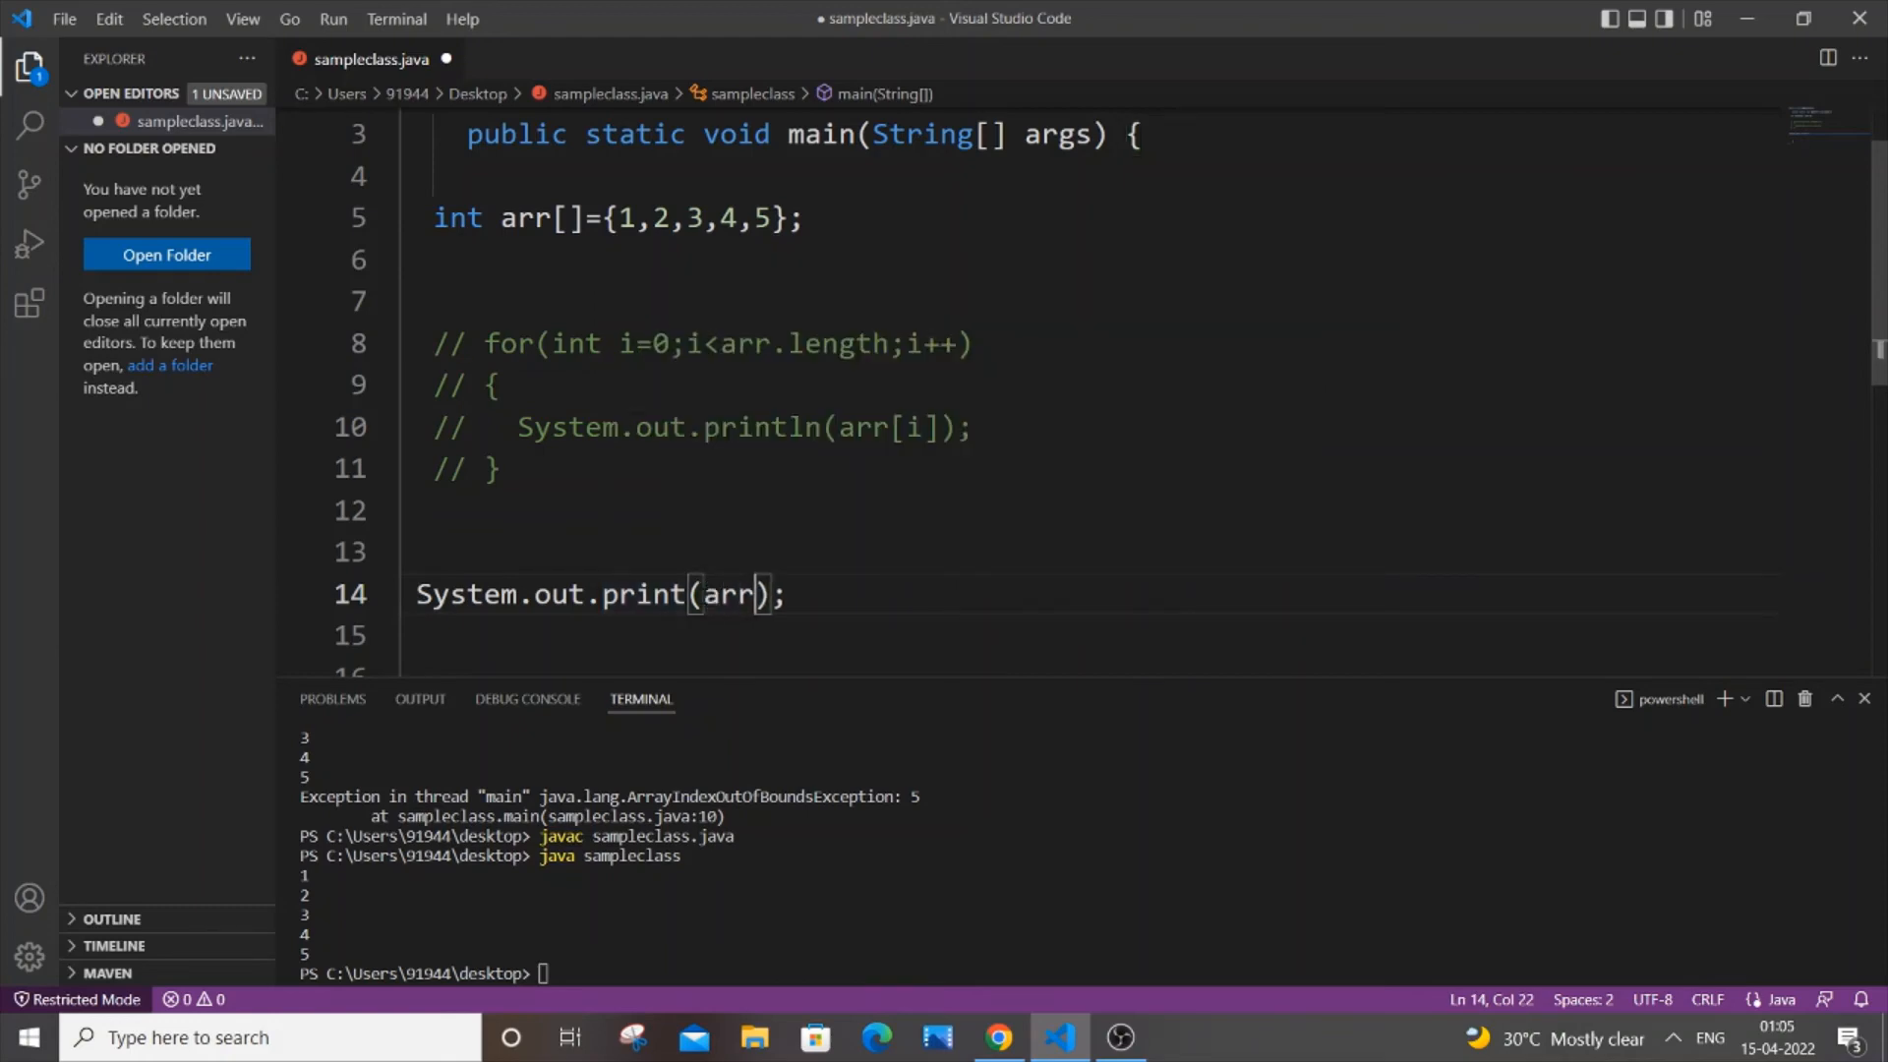
{"action": "type", "text": "[100]"}
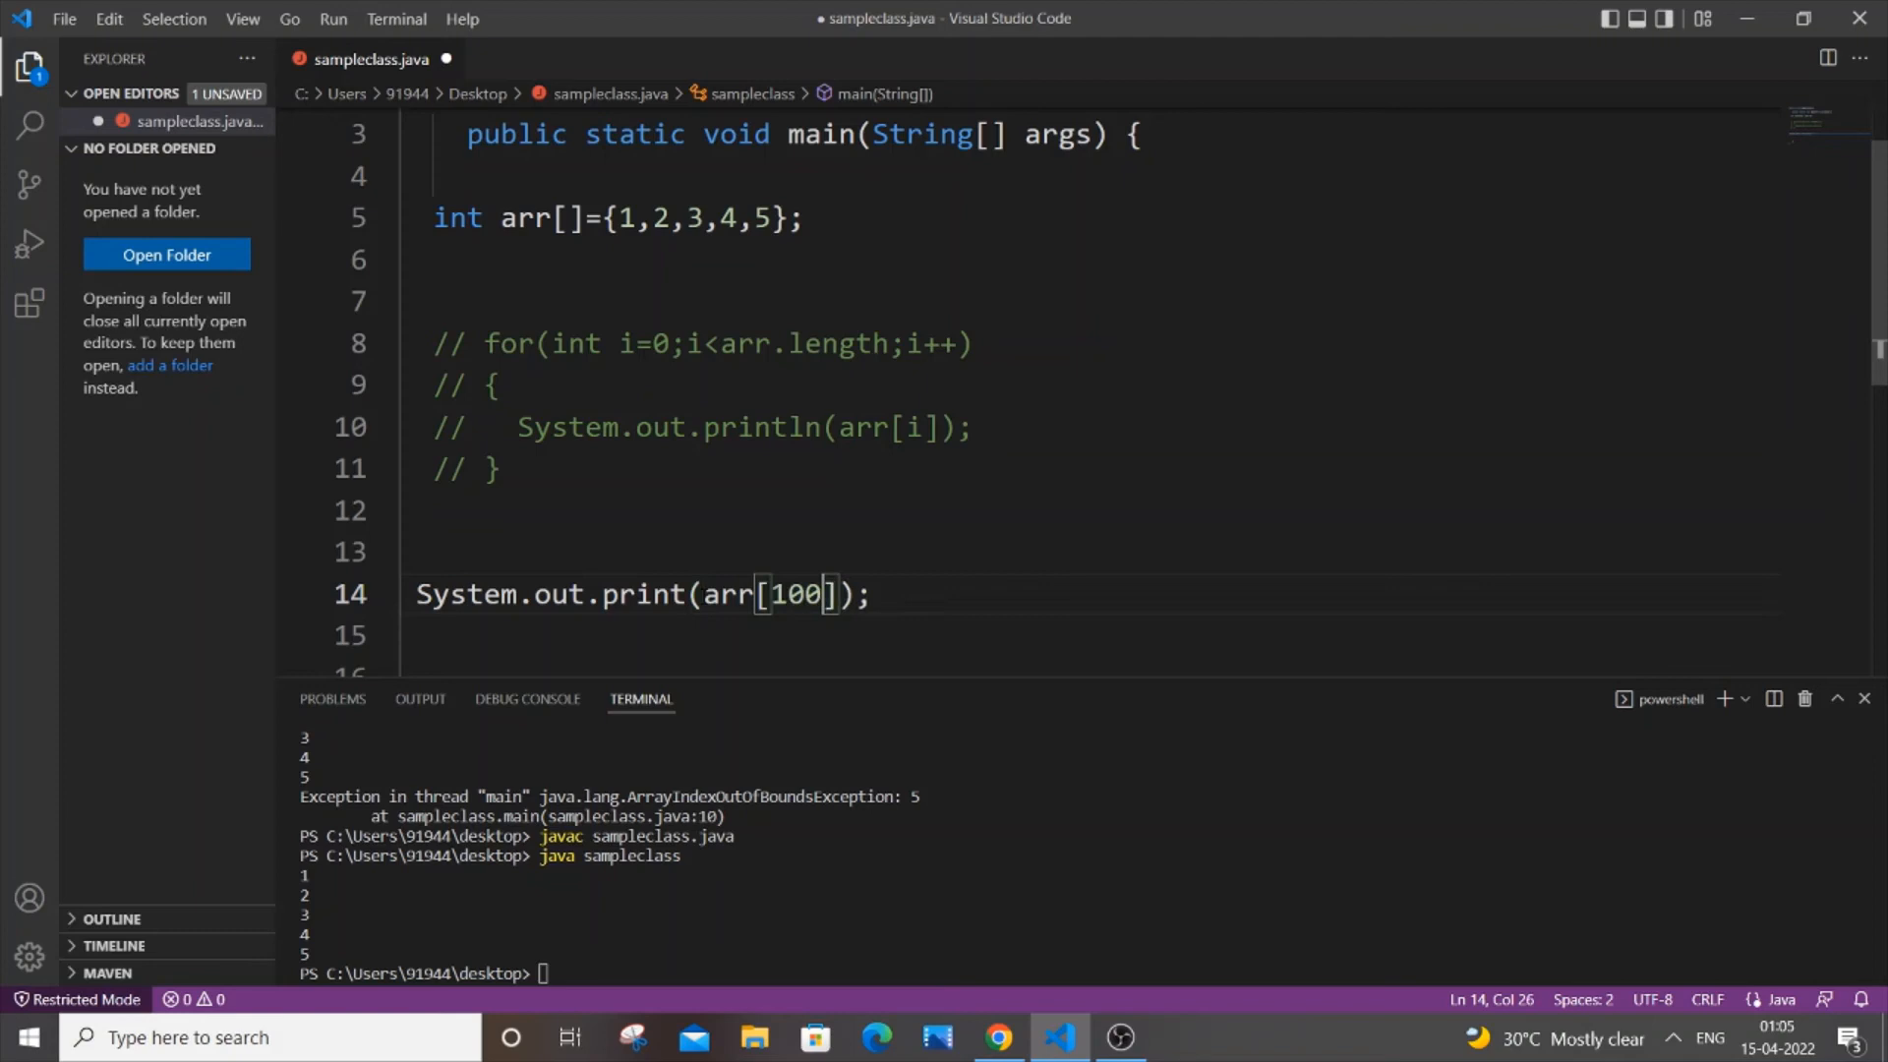
{"action": "key", "text": "Backspace"}
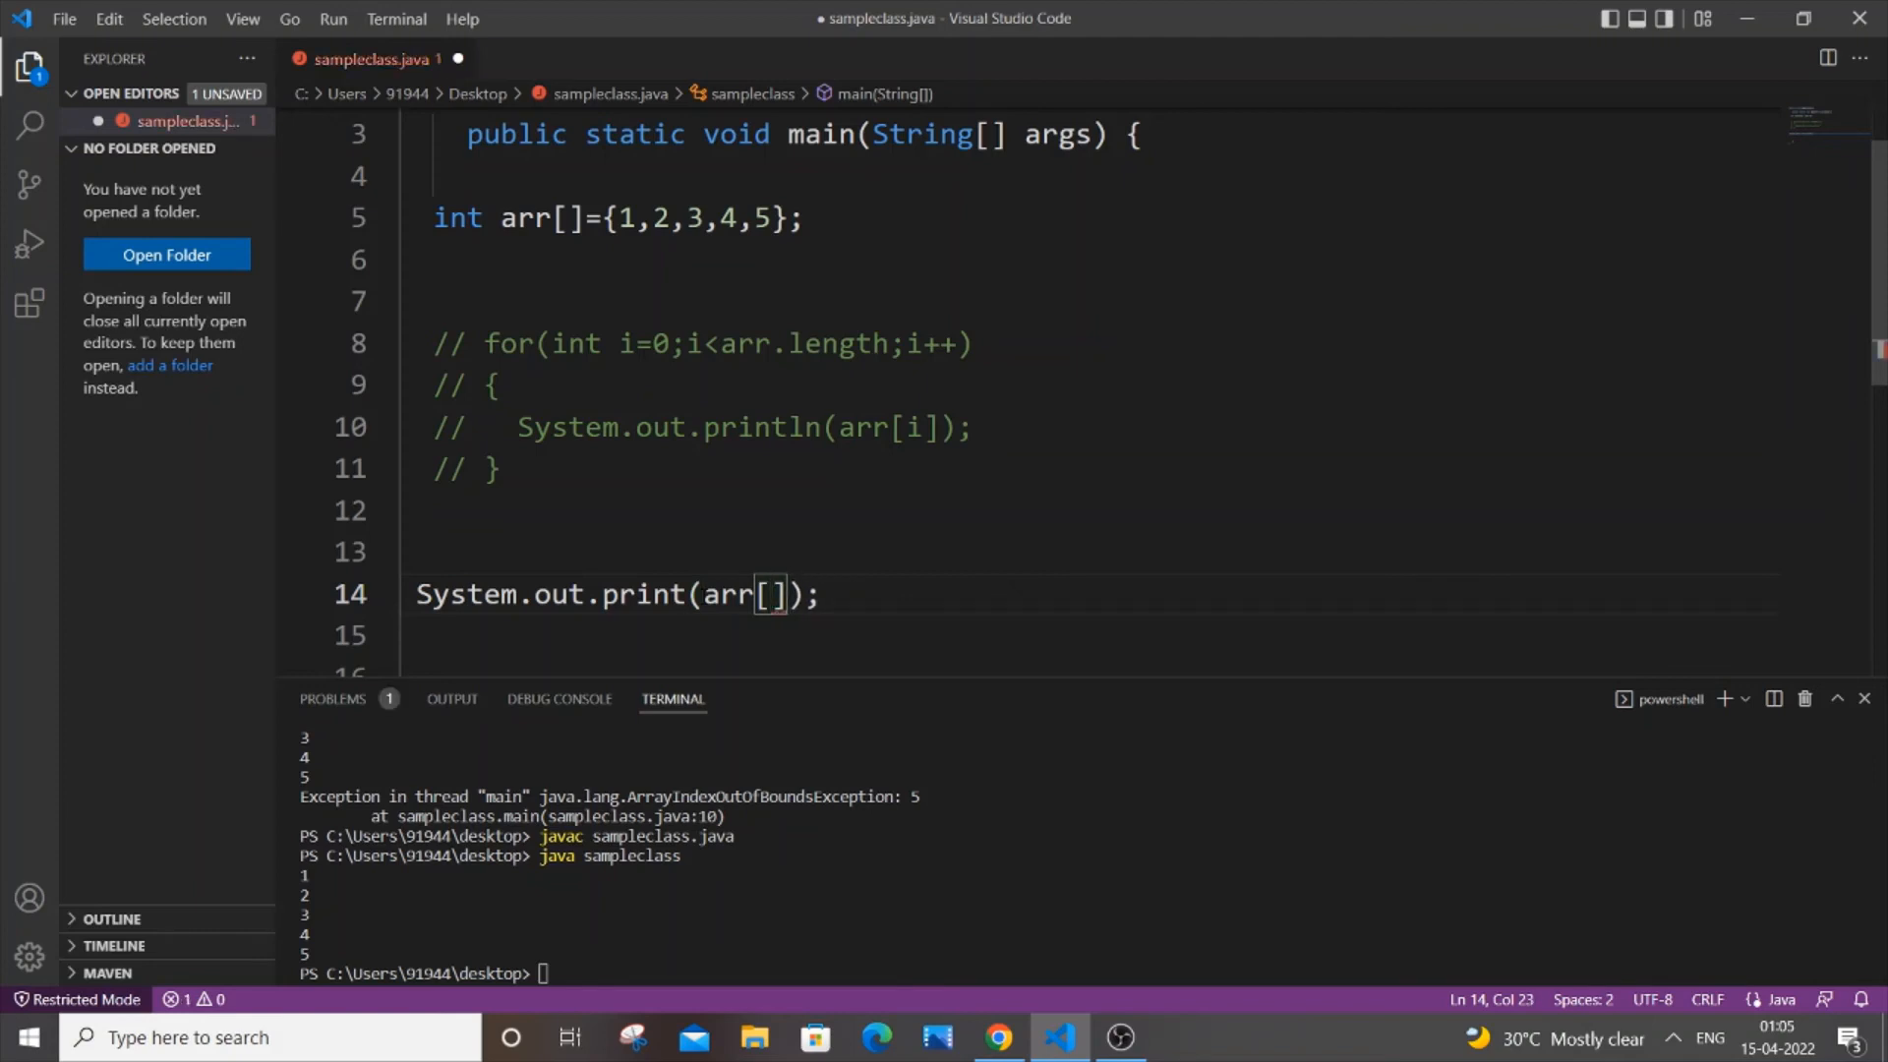
{"action": "type", "text": "10"}
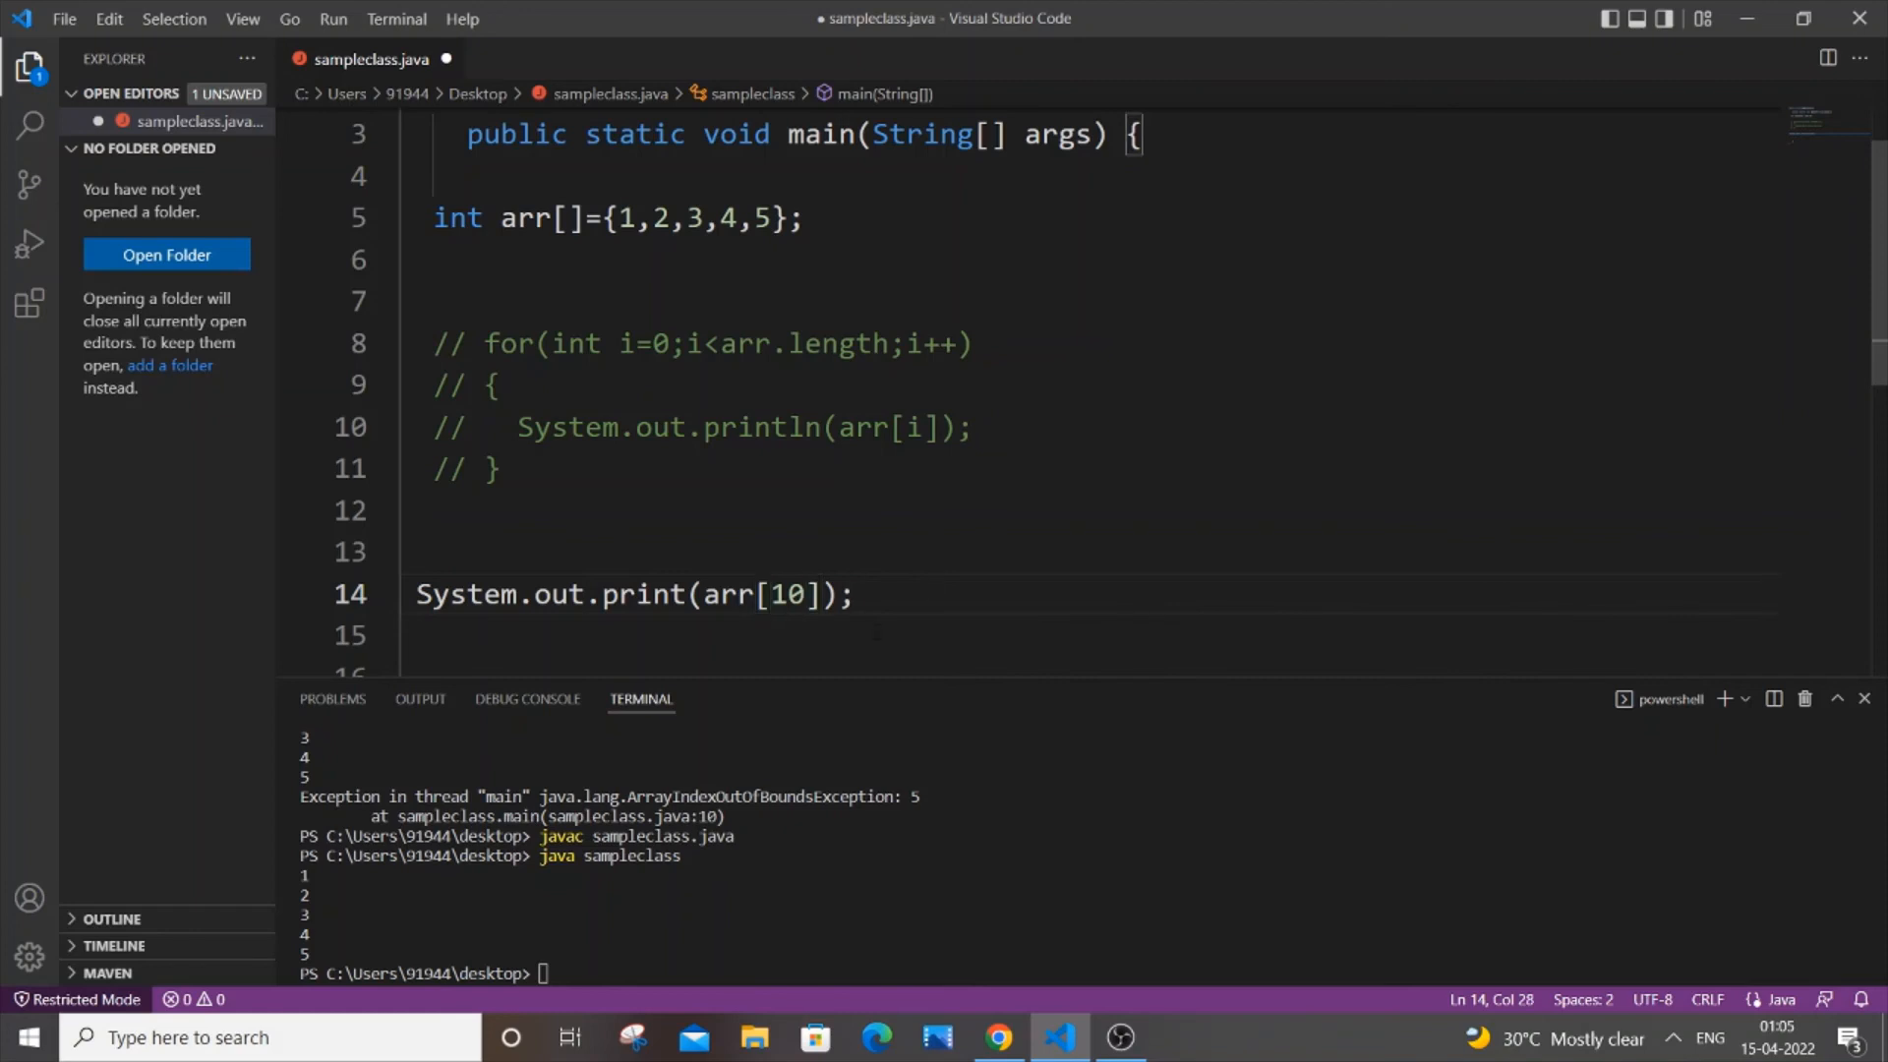
{"action": "key", "text": "ctrl+s"}
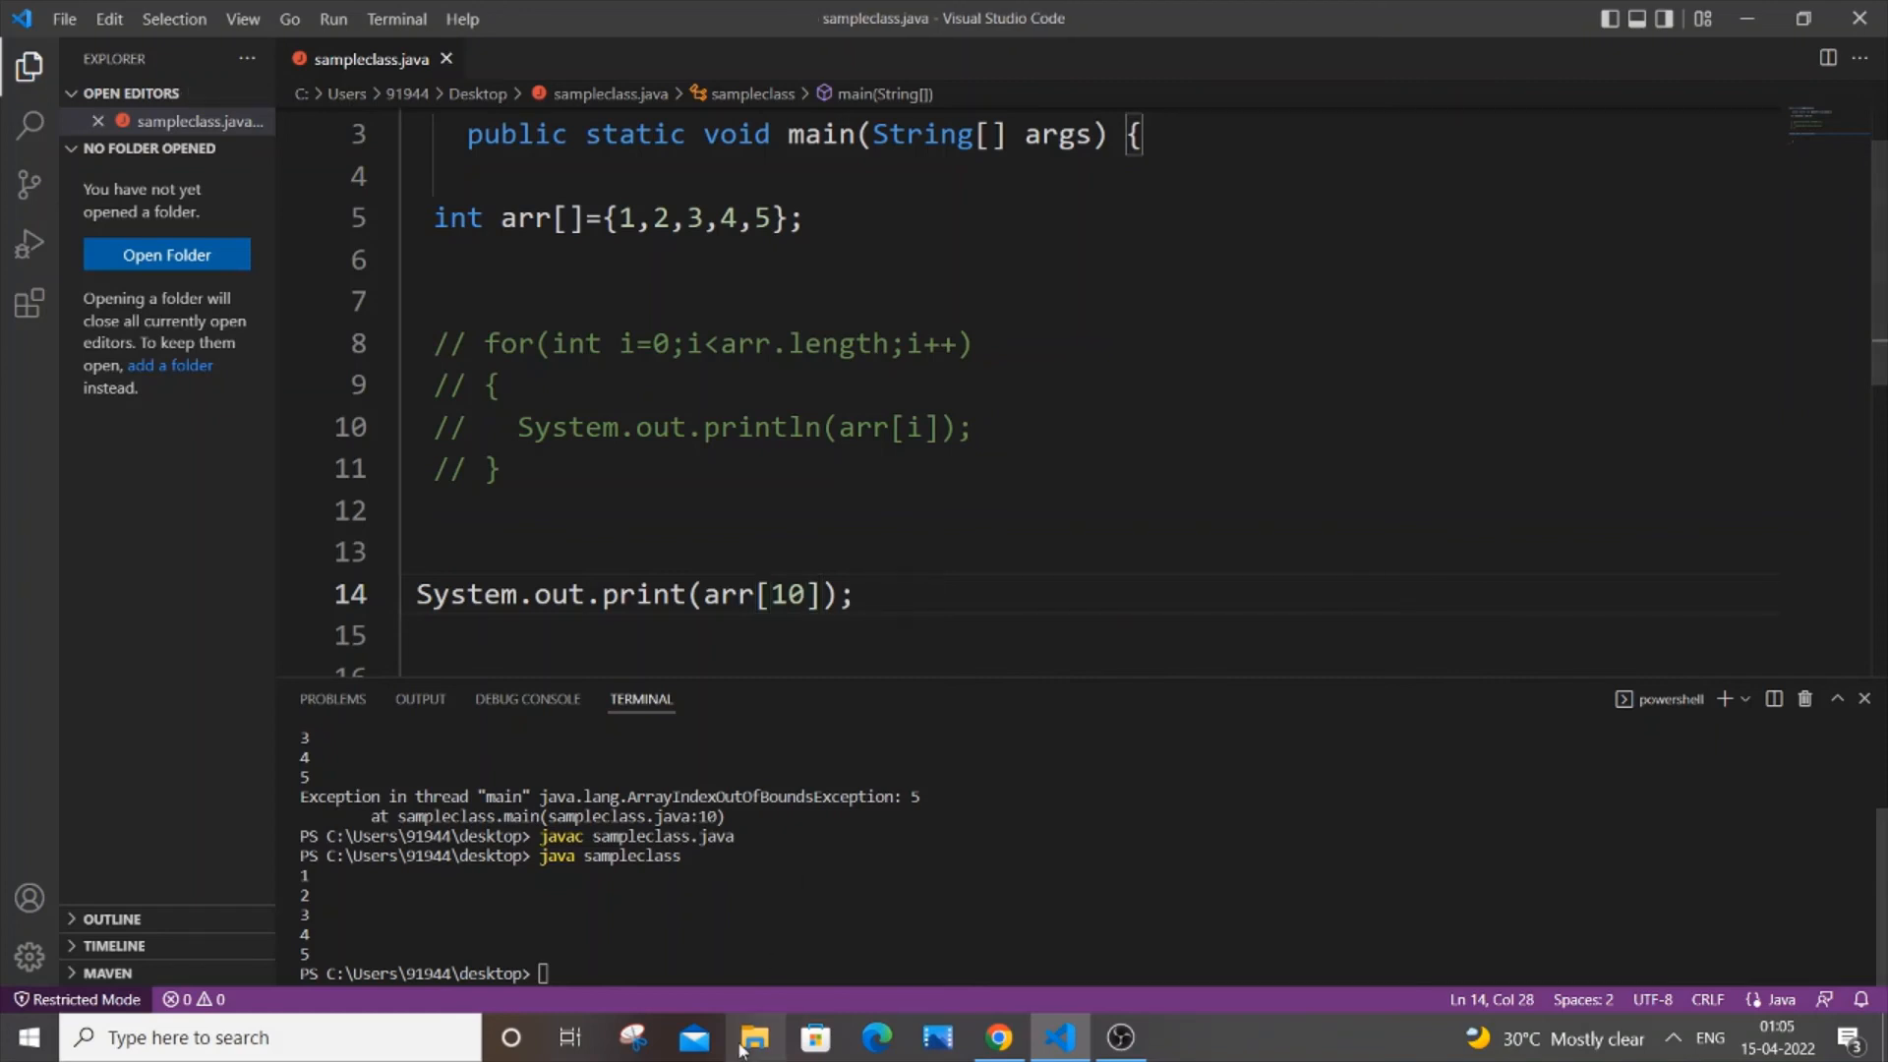
Step: Compile and run sampleclass, triggering ArrayIndexOutOfBoundsException: 10 at line 14
{"action": "type", "text": "java sampleclass"}
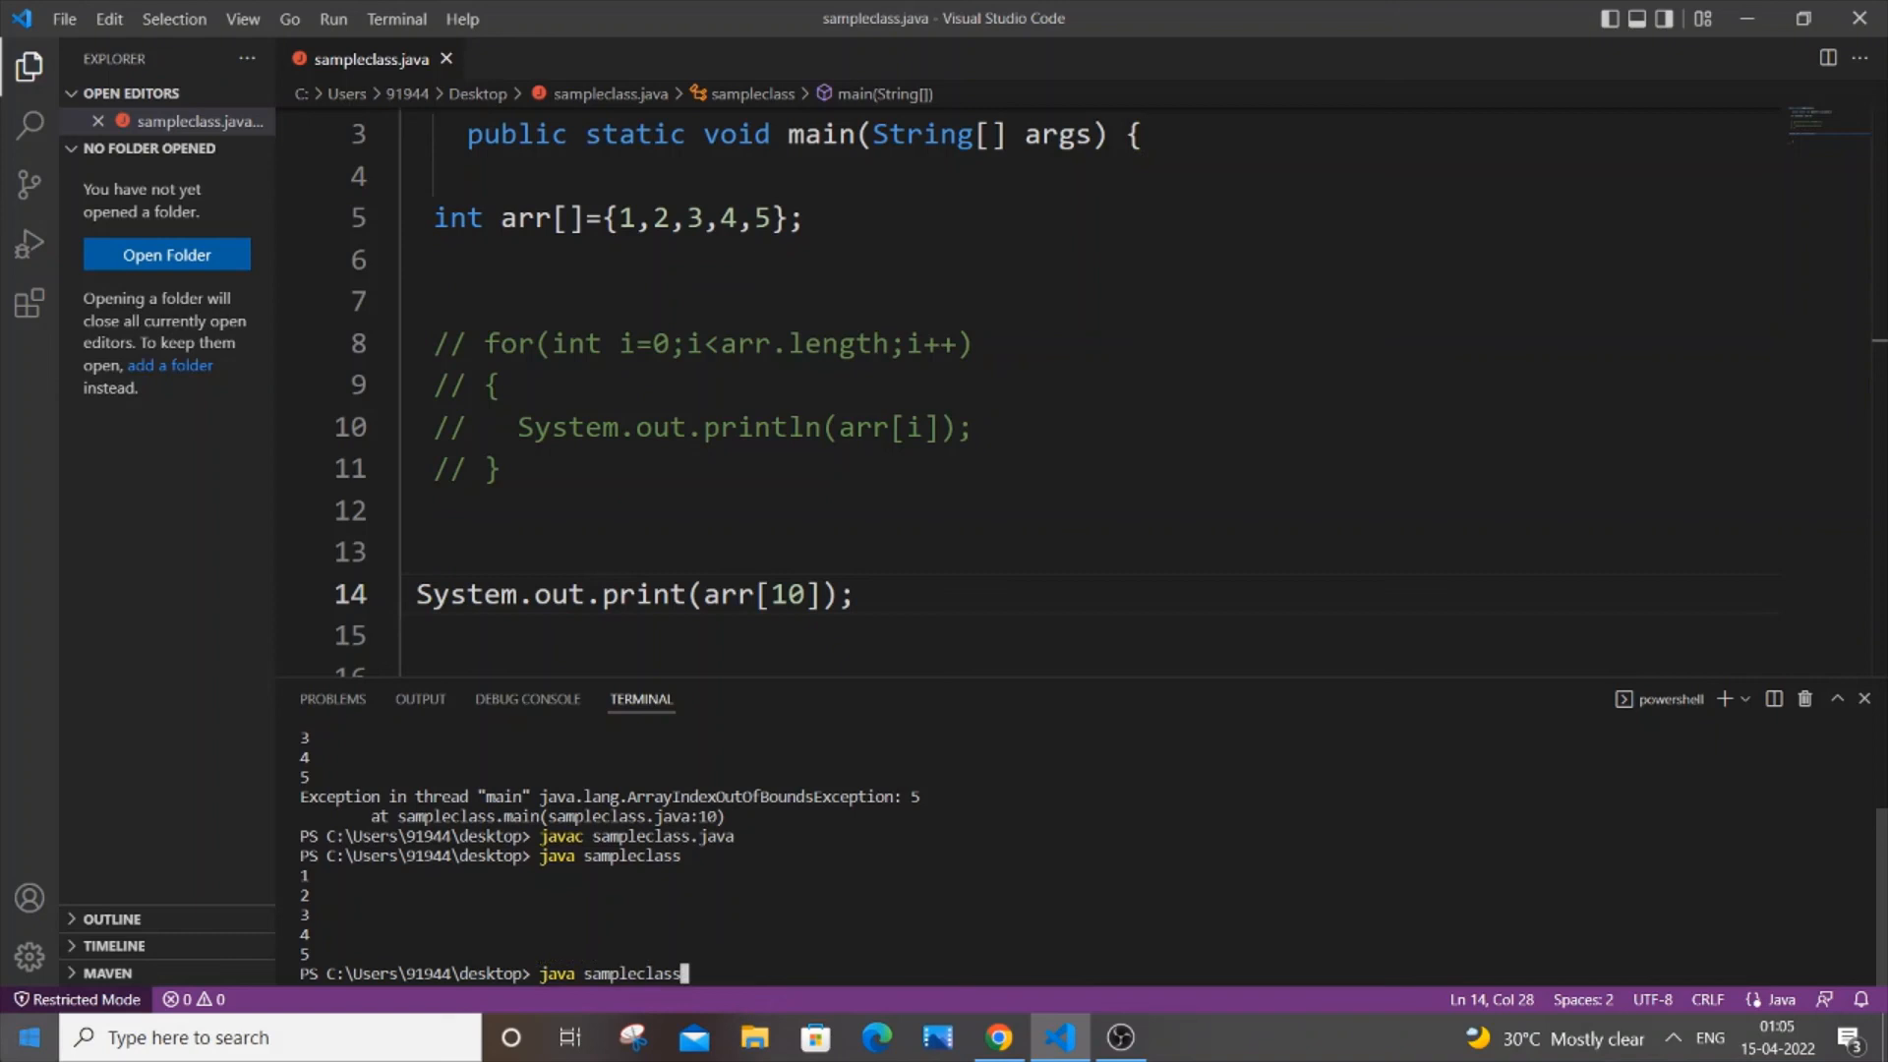
{"action": "key", "text": "Return"}
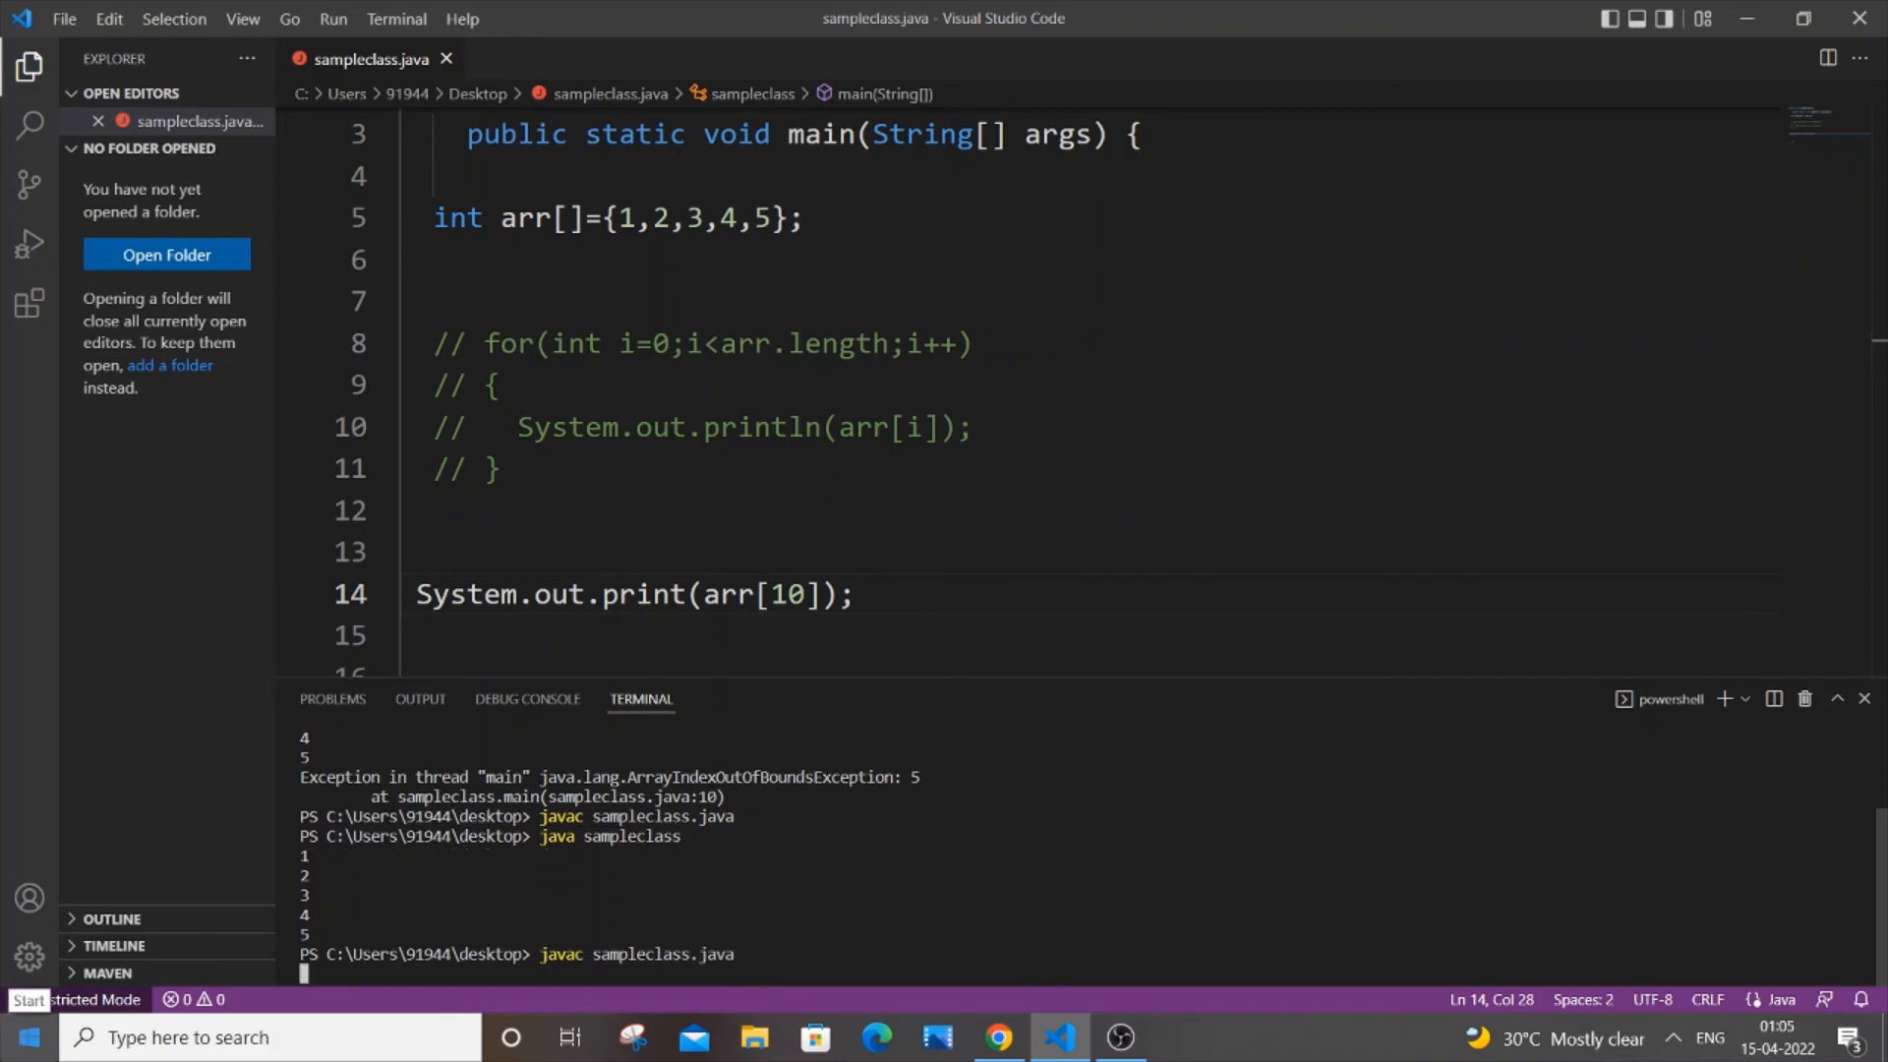
{"action": "key", "text": "Return"}
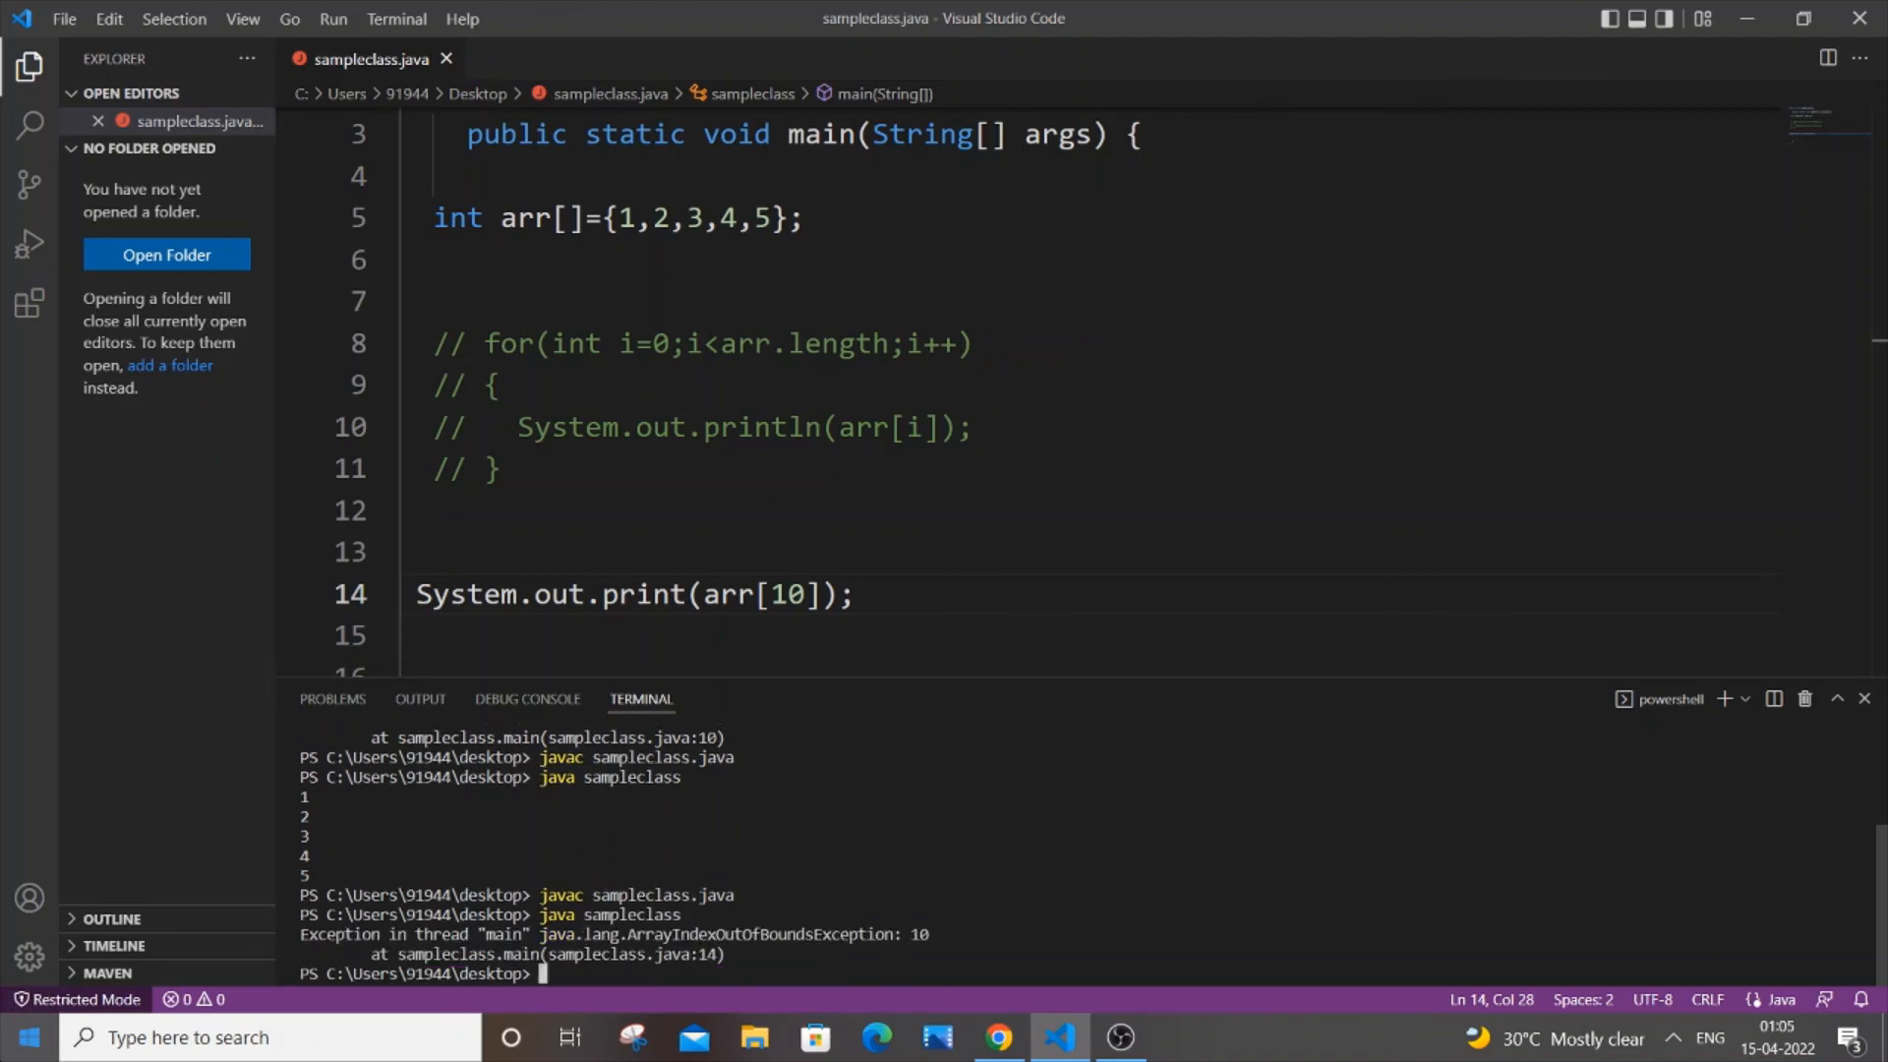